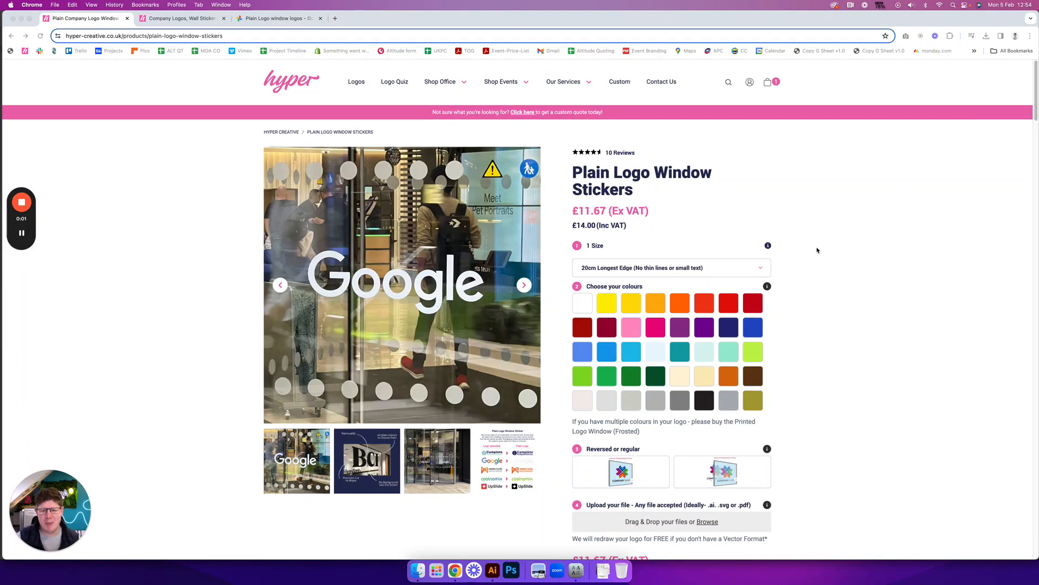
mouse_move(842, 242)
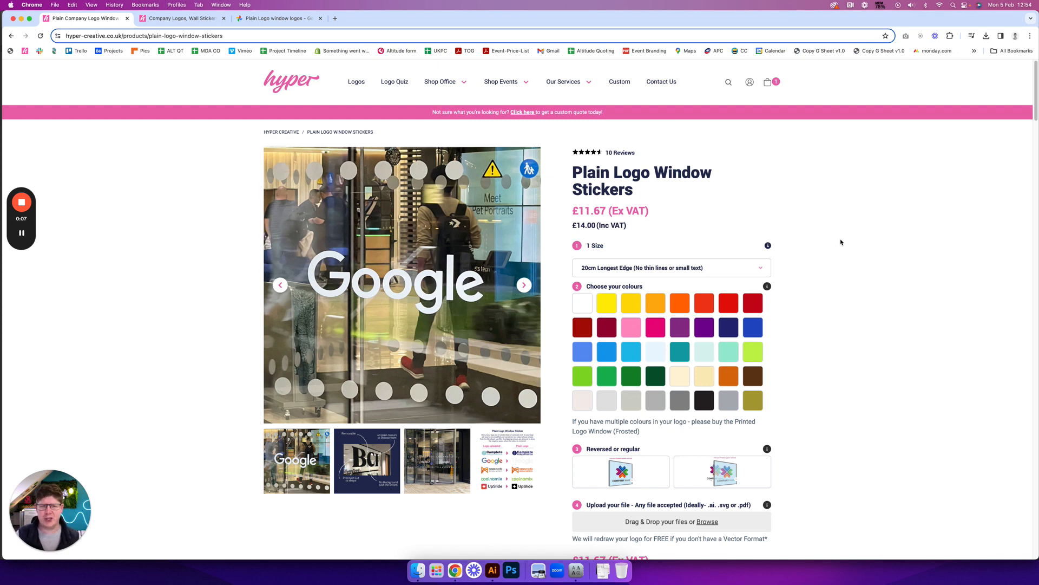
mouse_move(820, 248)
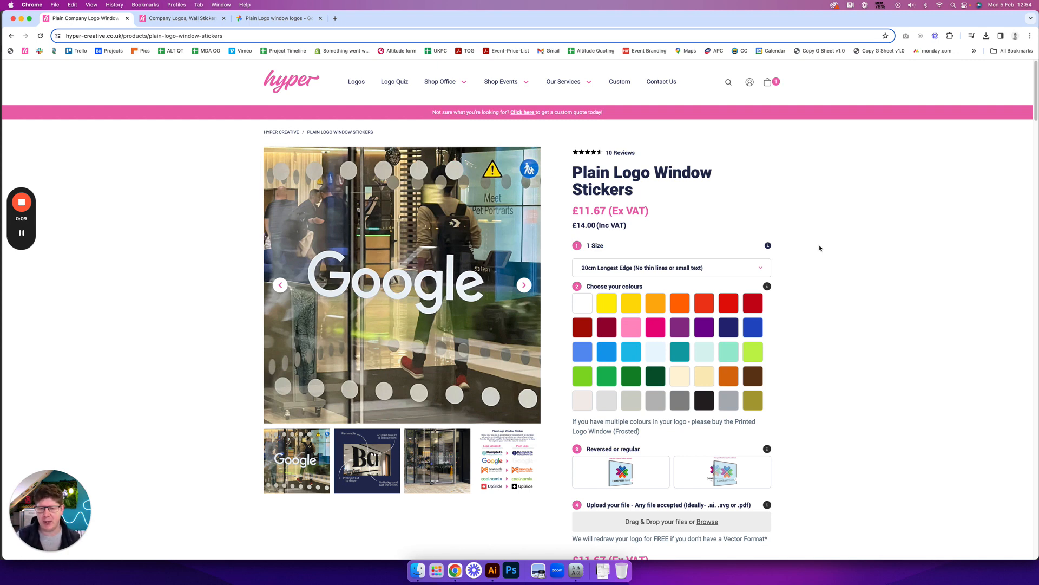
mouse_move(550, 280)
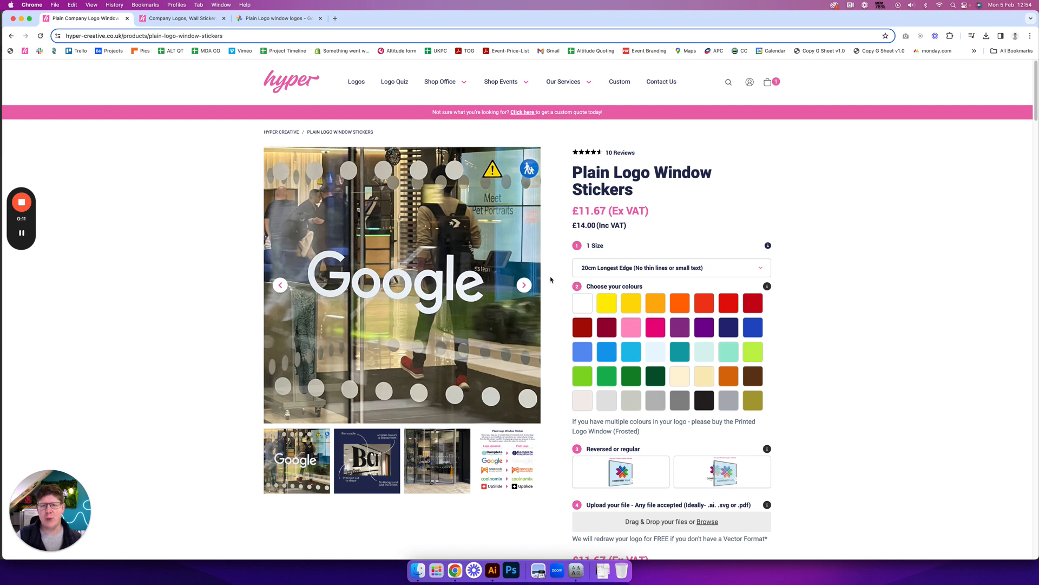
mouse_move(549, 283)
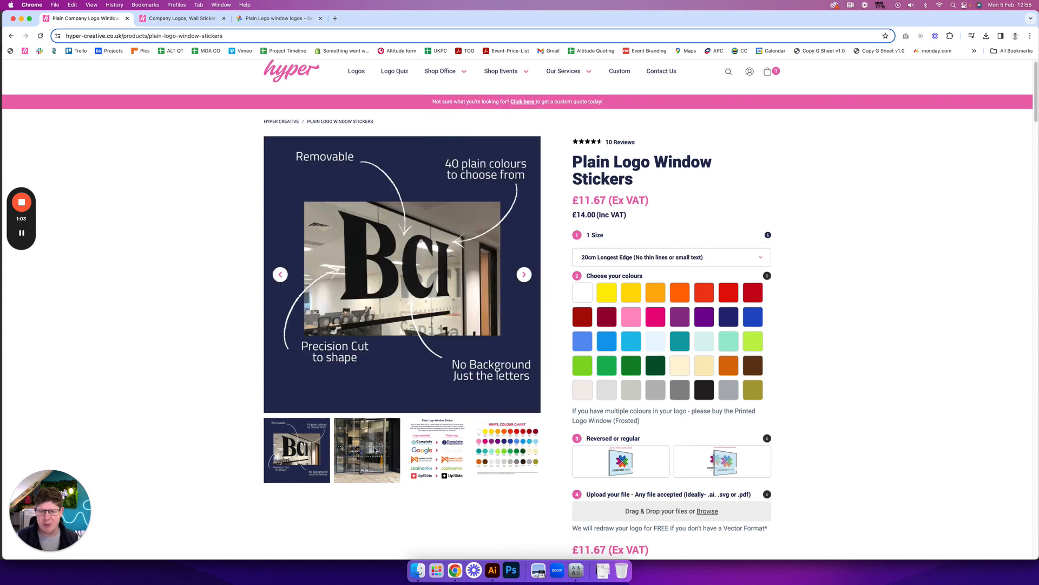
mouse_move(467, 174)
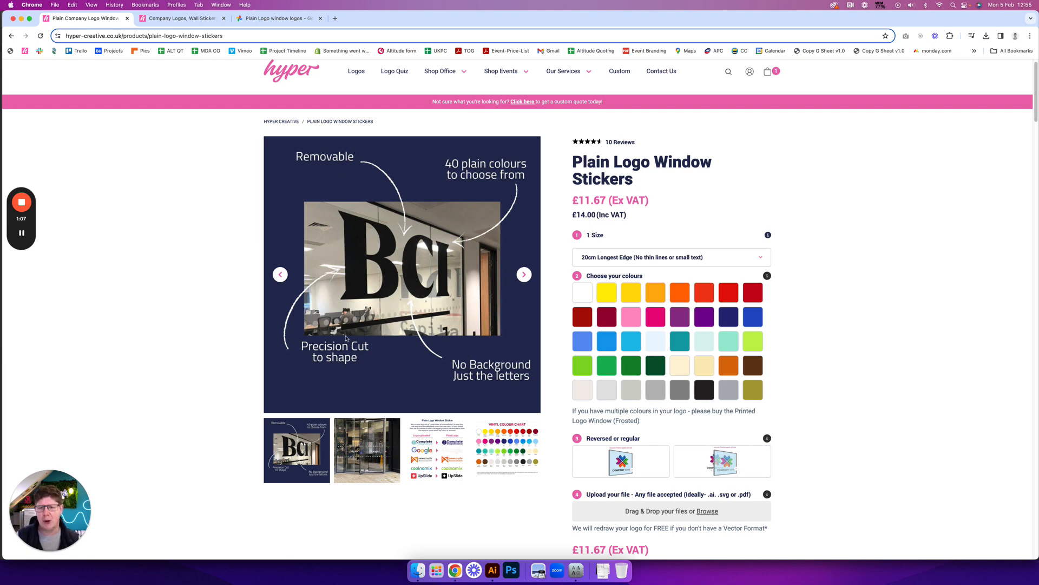
mouse_move(362, 287)
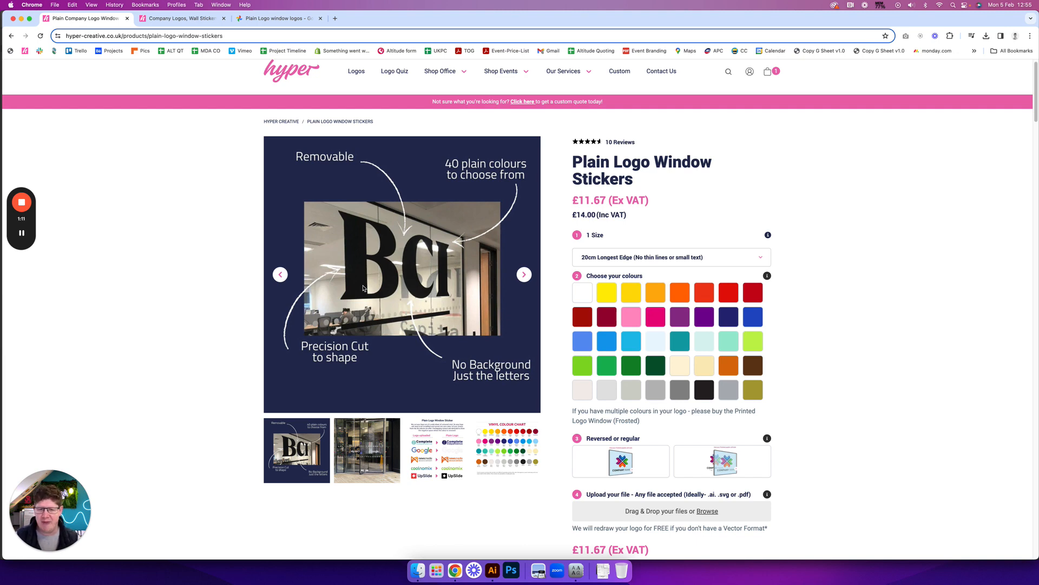
Step: Advance the plain logo sticker gallery to the multicolour-versus-plain logo comparison image
left_click(523, 274)
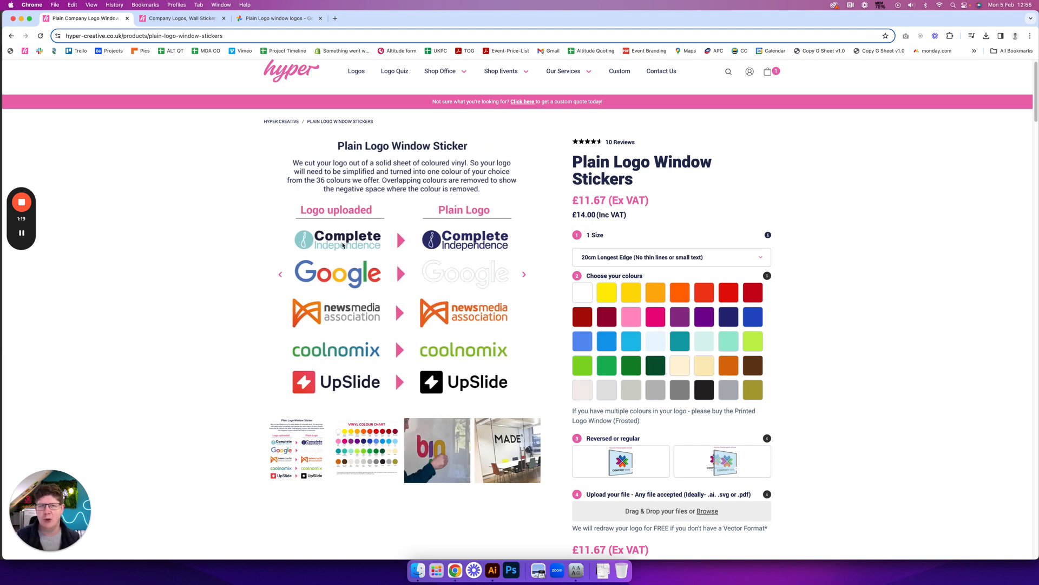
mouse_move(581, 293)
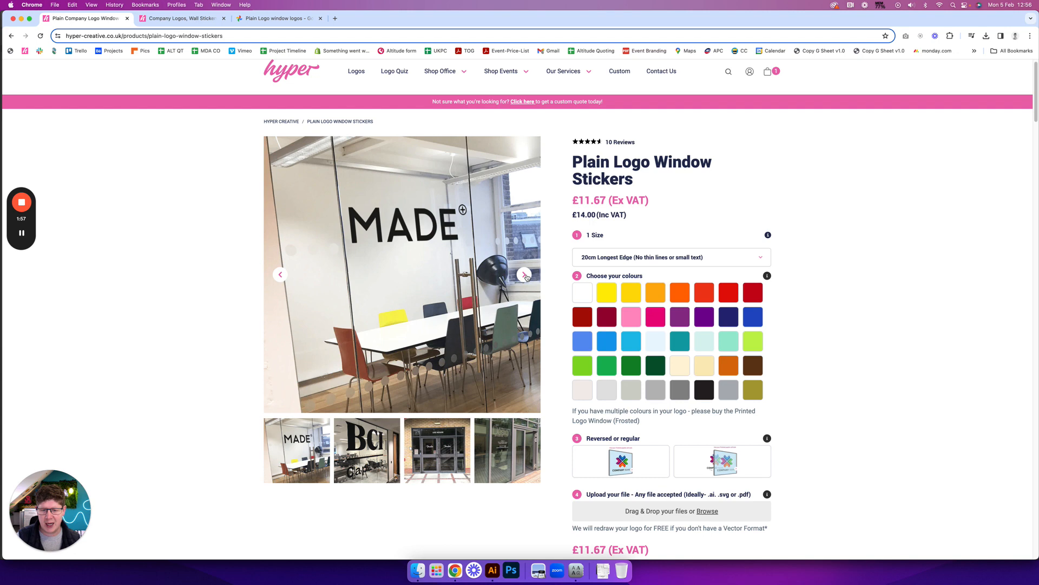
Step: Step through the vinyl rolls, glass door and Uber signage photos to the hand-weeded blue Paris logo
left_click(523, 274)
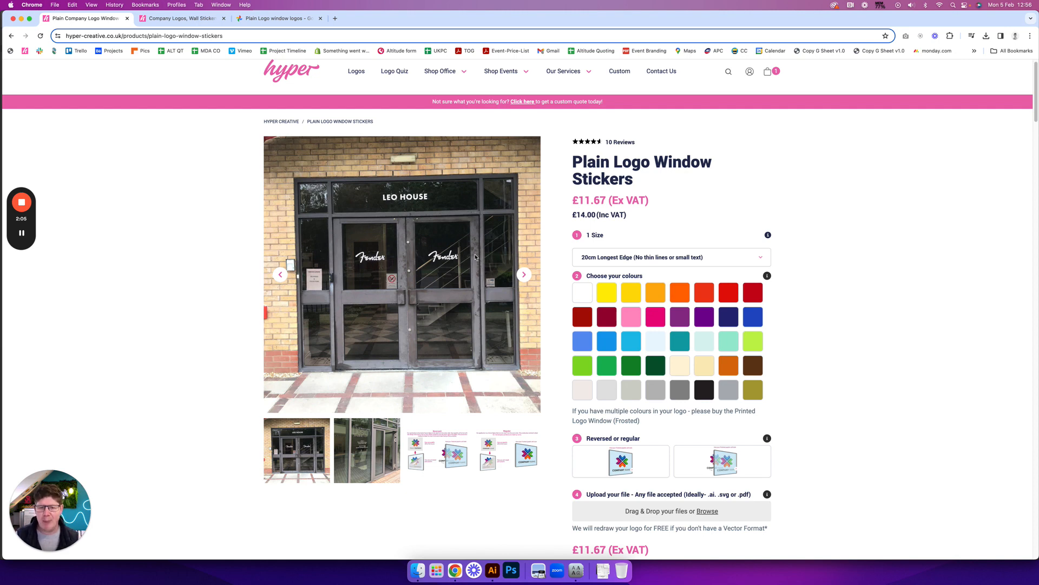
mouse_move(414, 277)
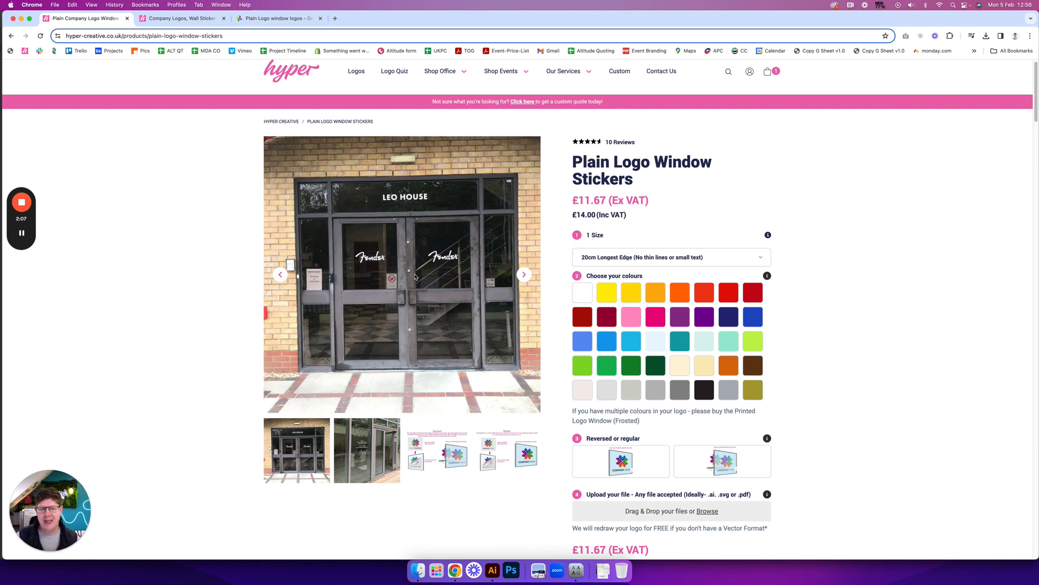
mouse_move(369, 461)
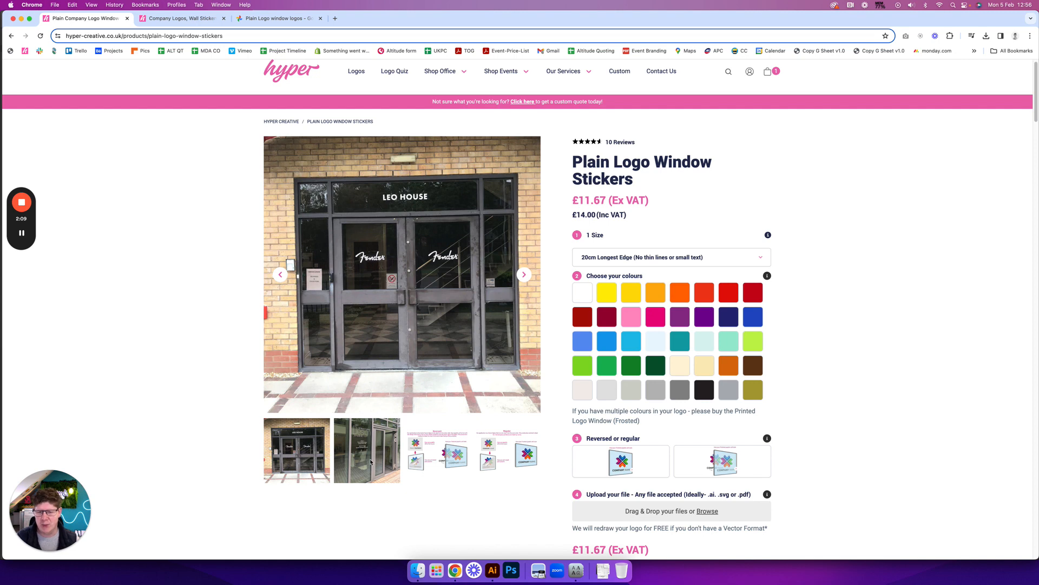
left_click(523, 274)
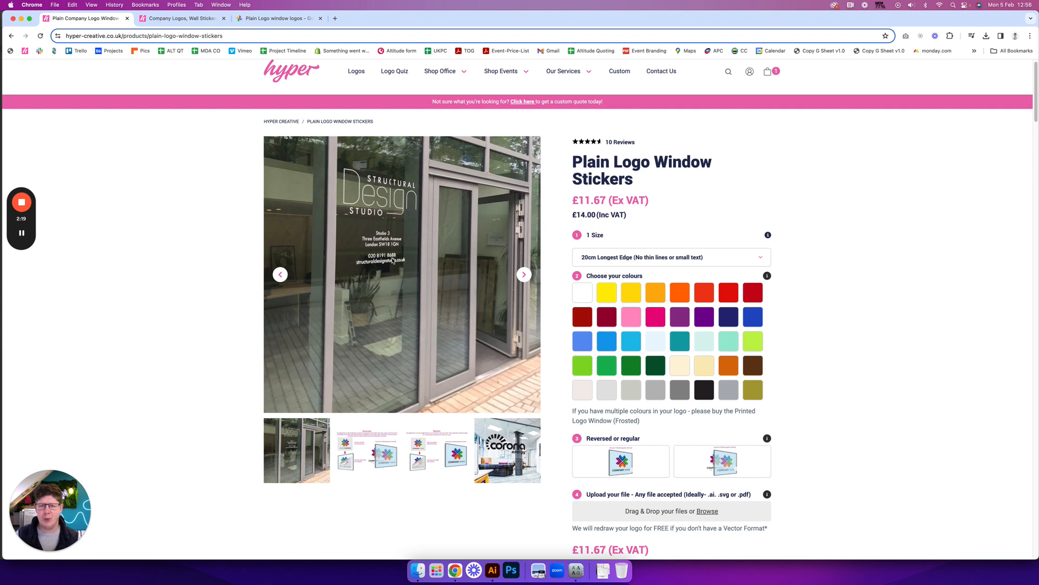
mouse_move(519, 174)
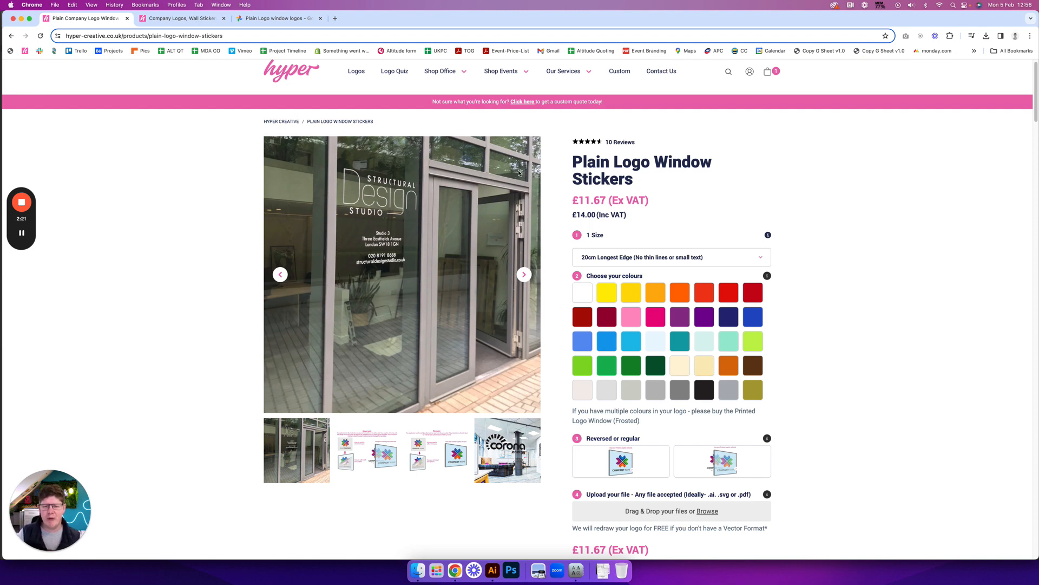
mouse_move(646, 232)
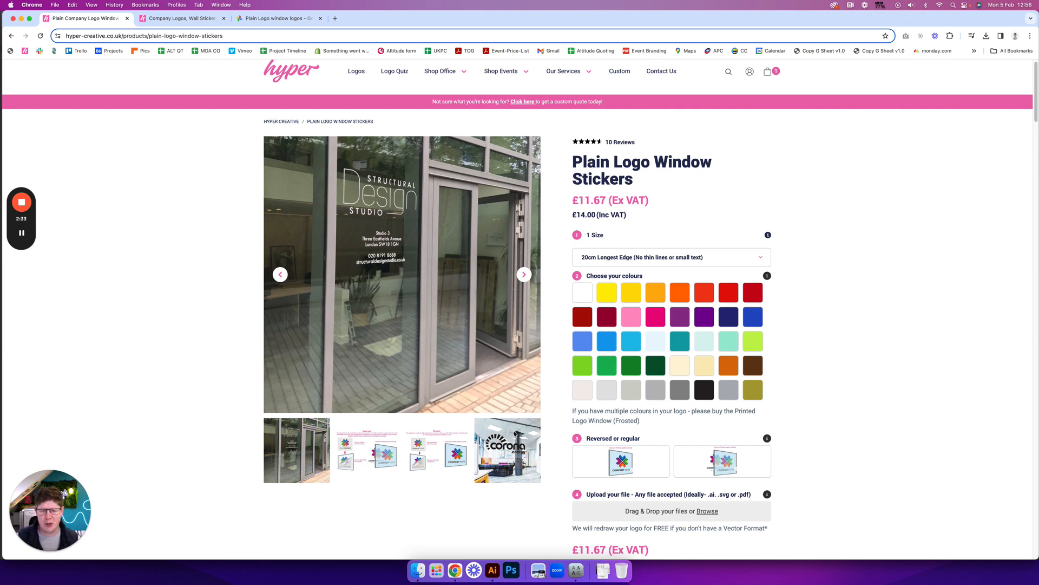
left_click(523, 274)
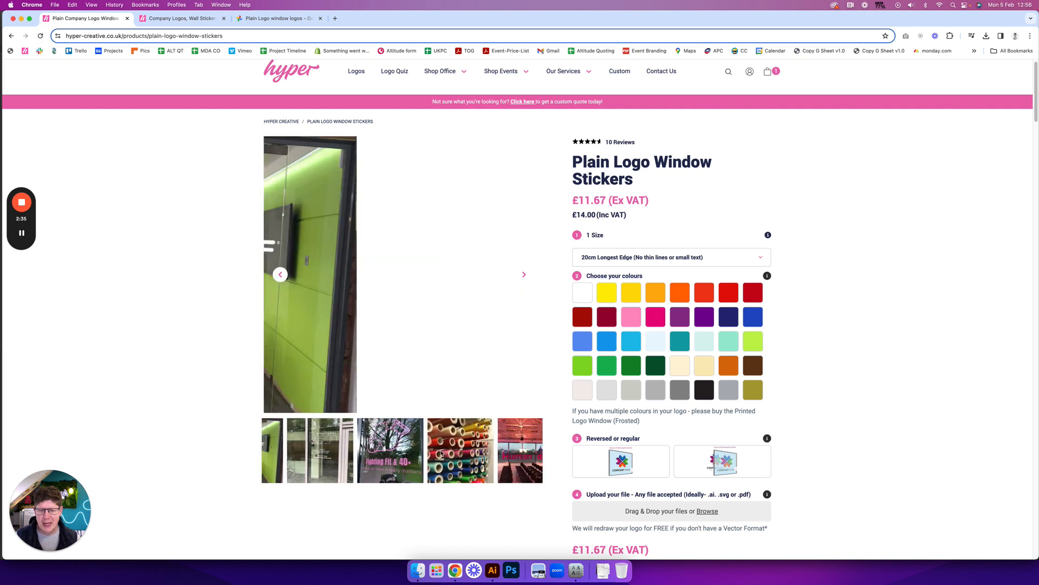
left_click(524, 274)
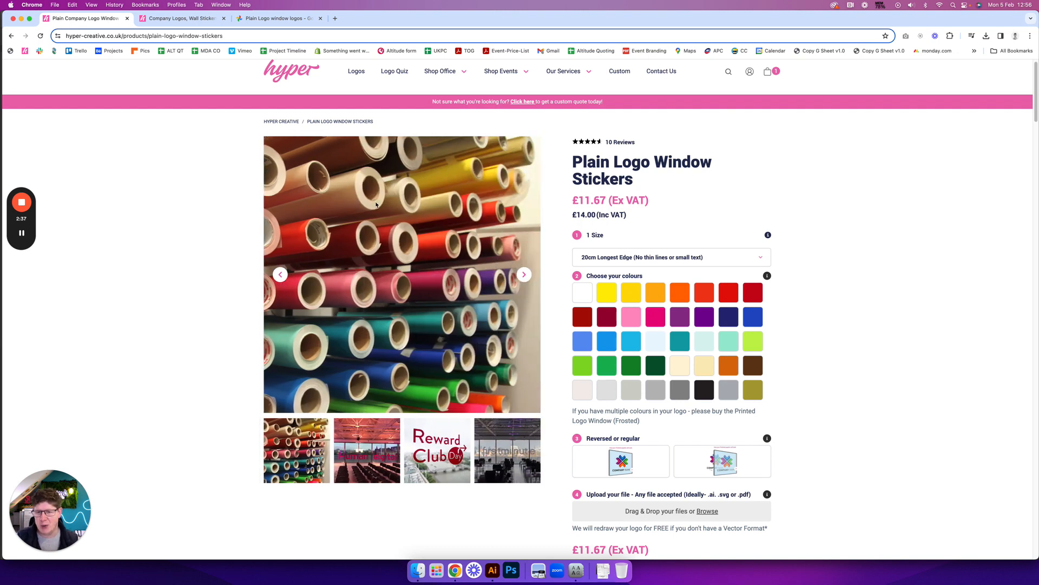
mouse_move(443, 284)
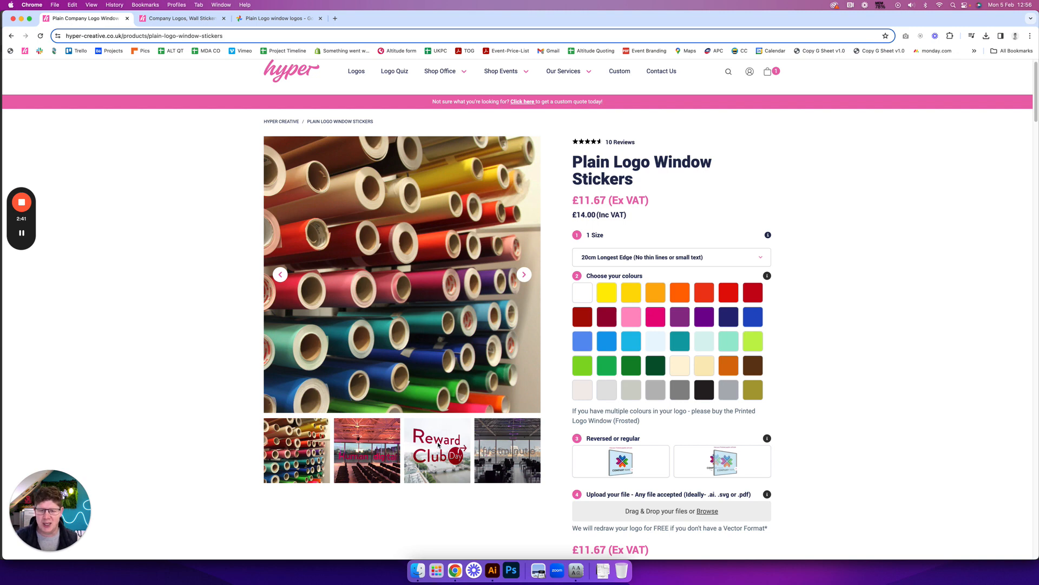
left_click(523, 274)
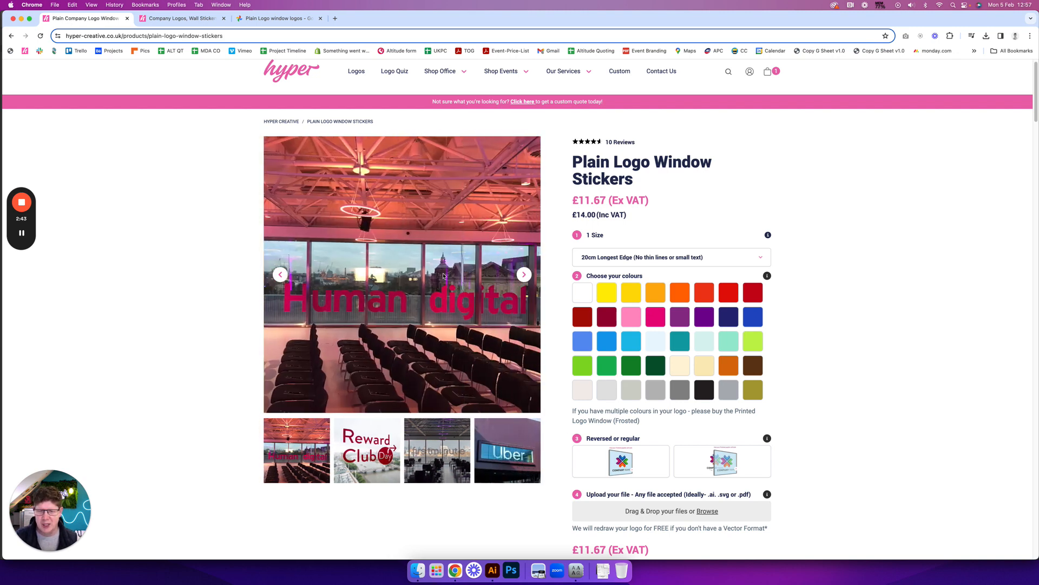
left_click(523, 274)
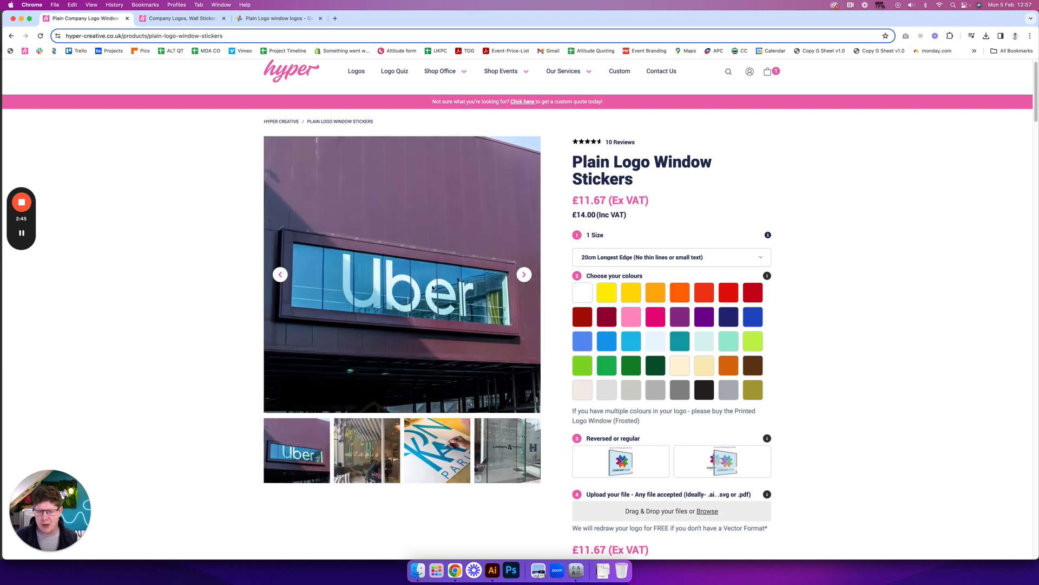
left_click(523, 275)
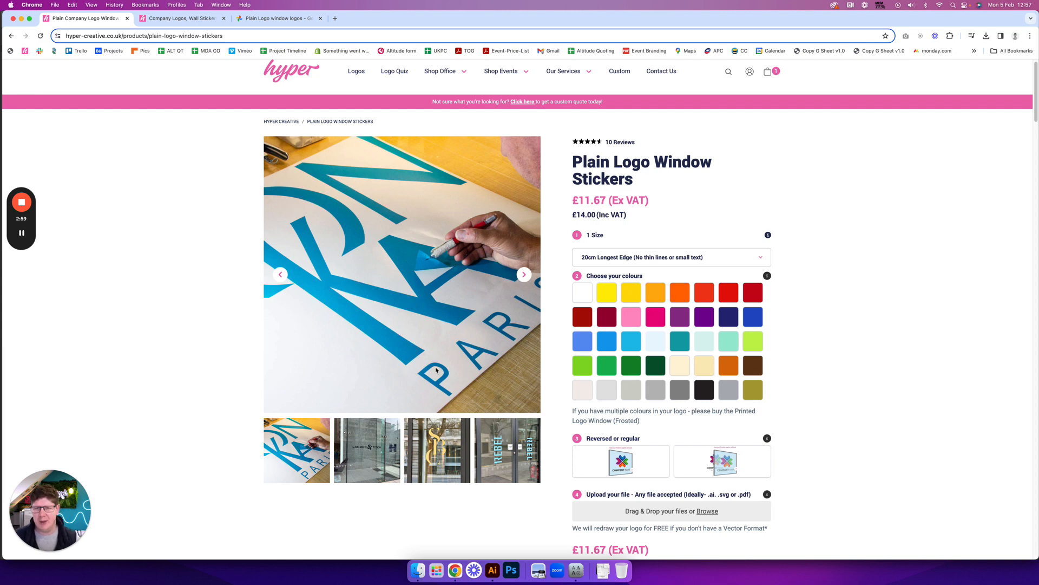
mouse_move(390, 283)
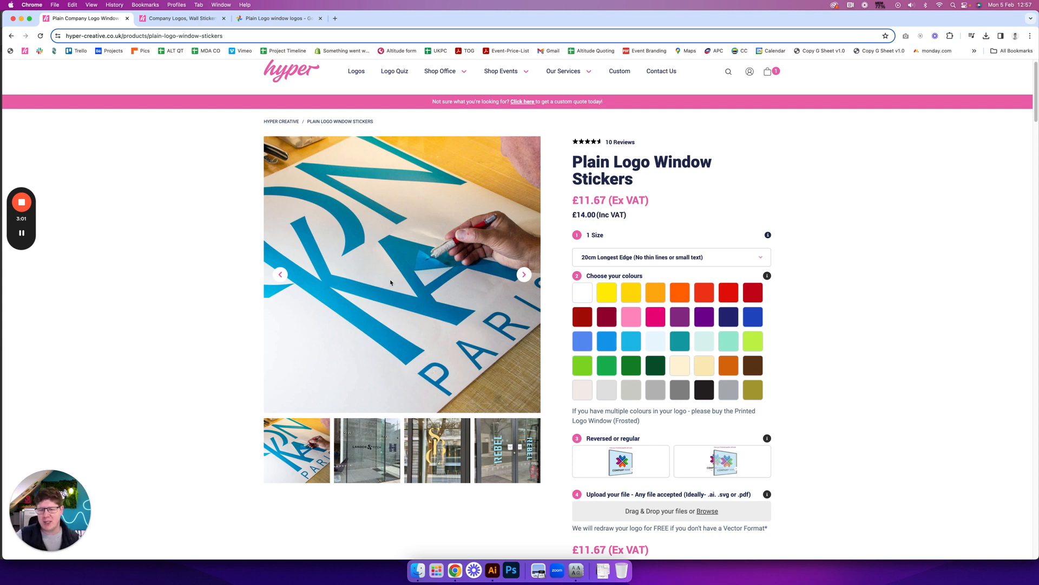
mouse_move(644, 243)
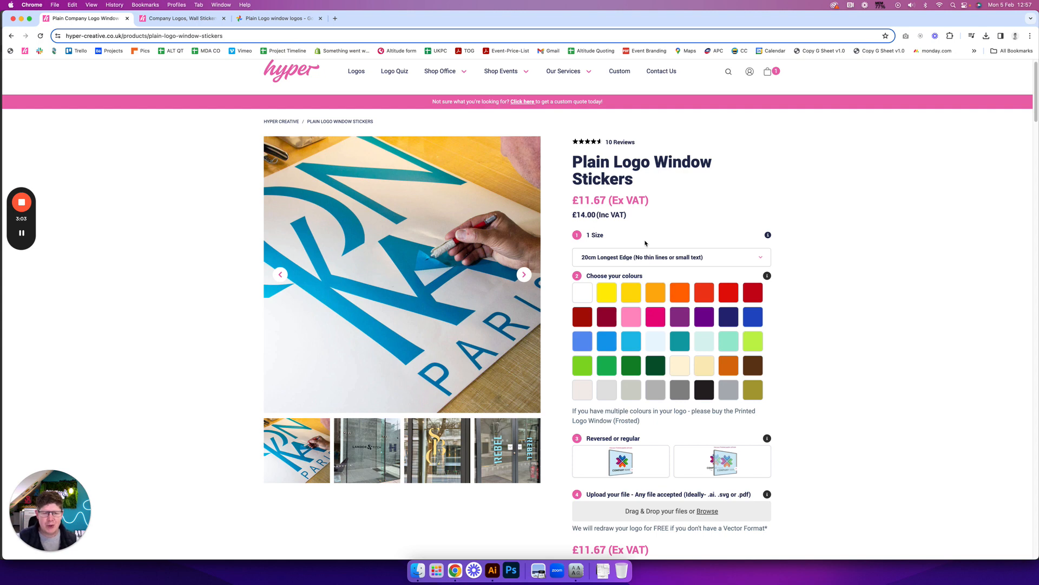
left_click(670, 258)
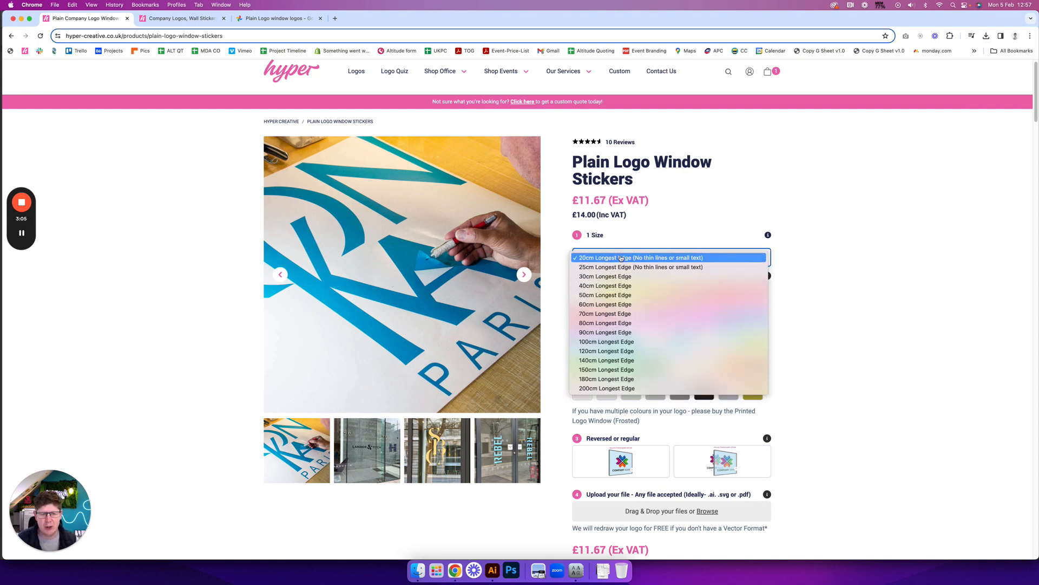
mouse_move(605, 313)
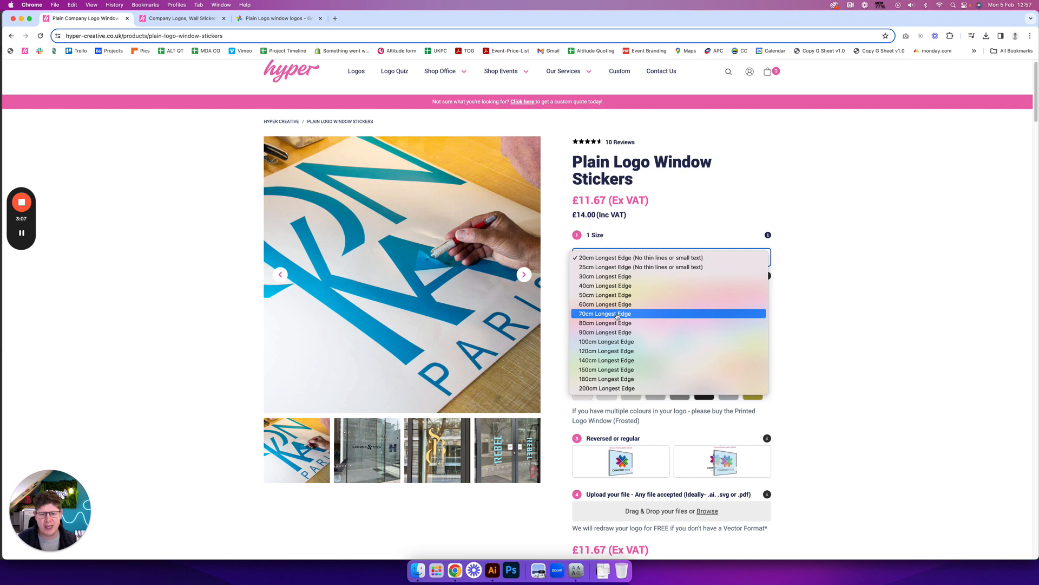
left_click(604, 314)
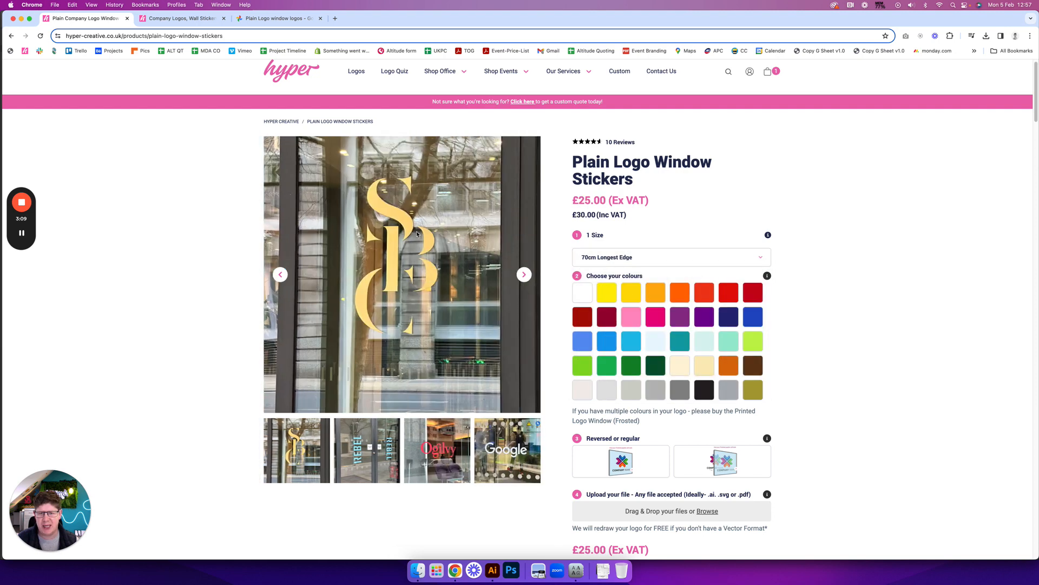
mouse_move(387, 318)
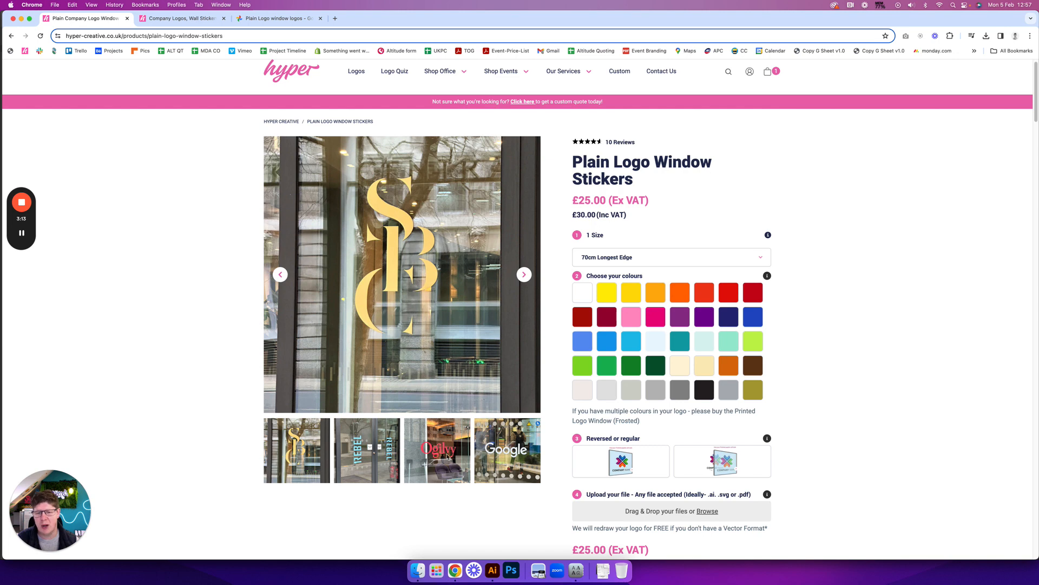
left_click(524, 274)
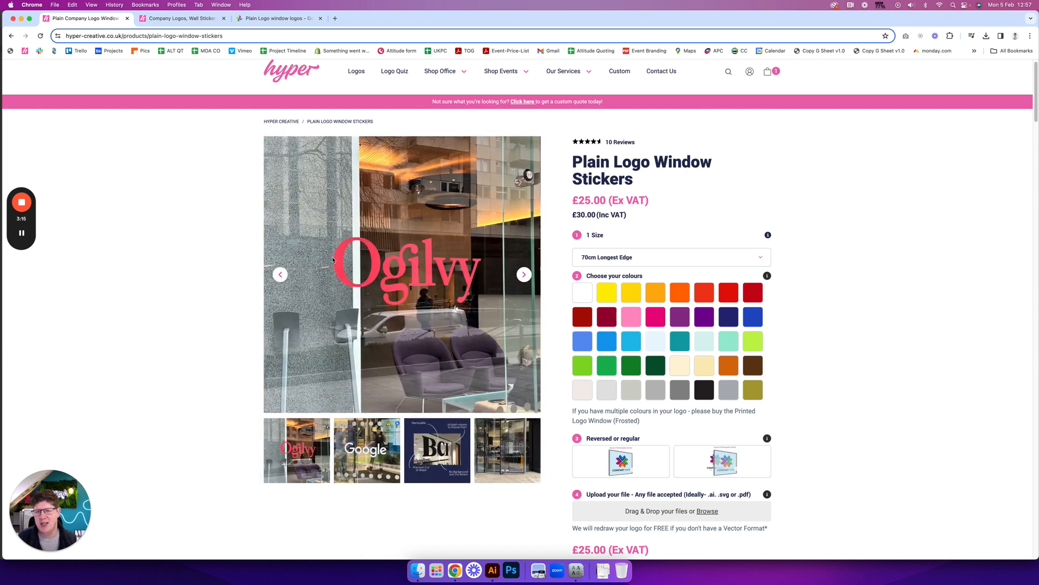
mouse_move(687, 264)
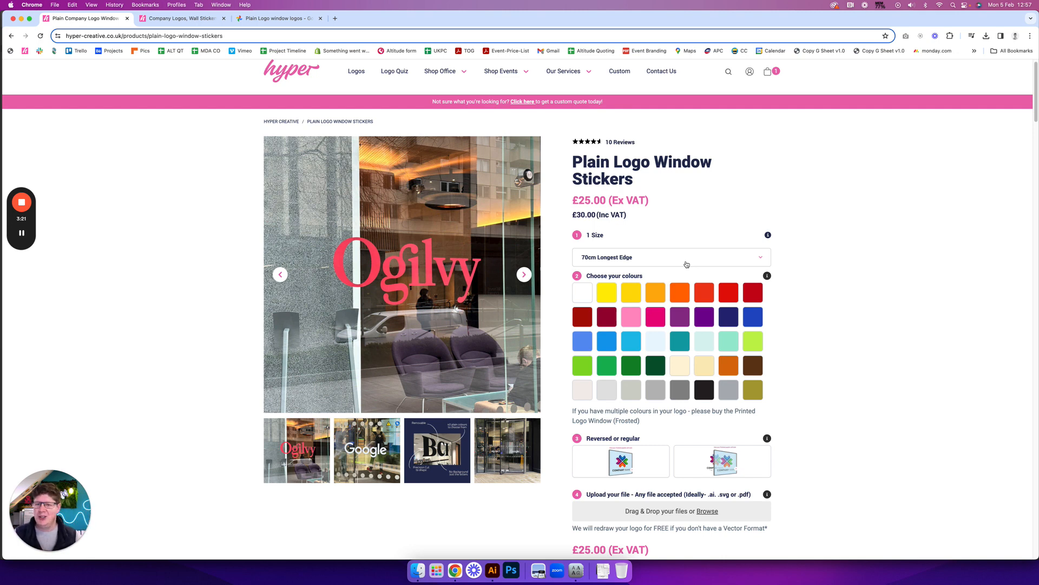
left_click(671, 257)
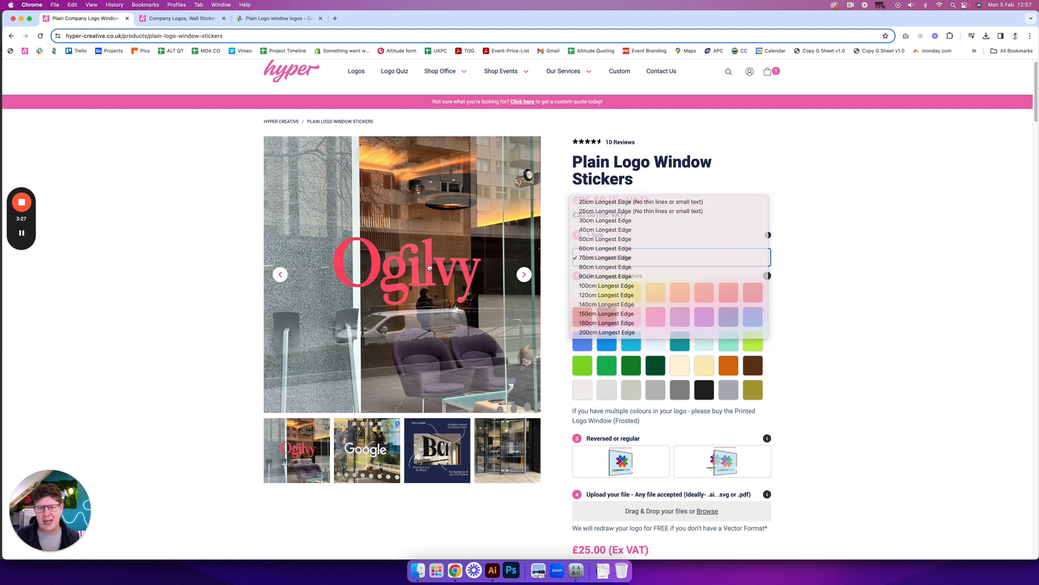
left_click(604, 258)
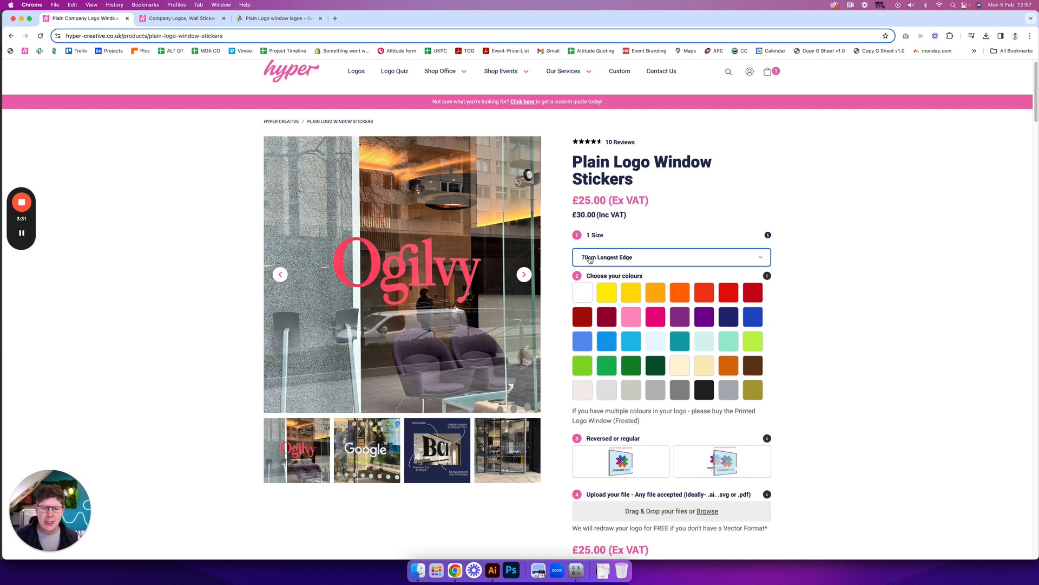
left_click(671, 257)
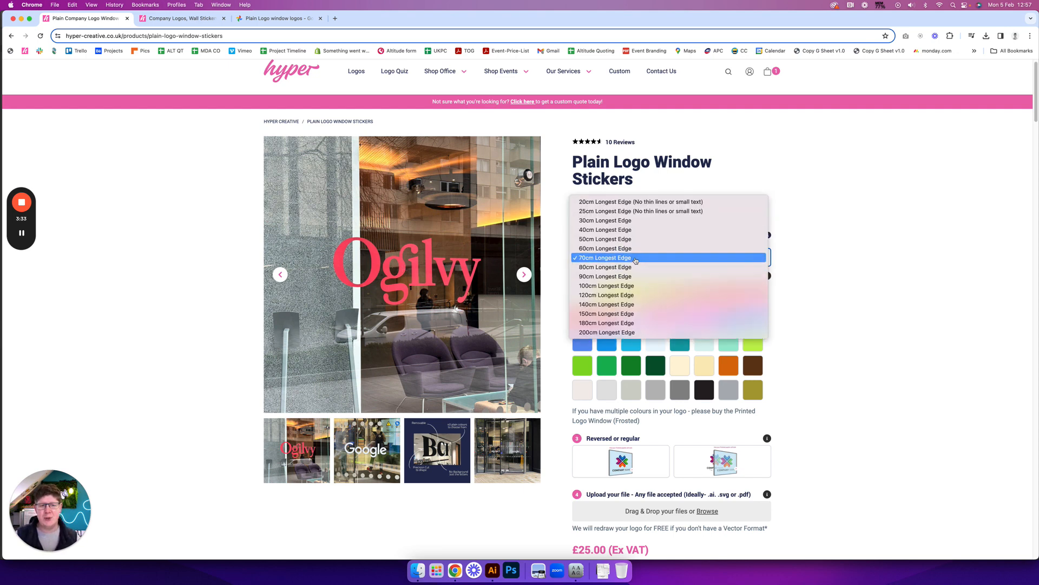
left_click(604, 257)
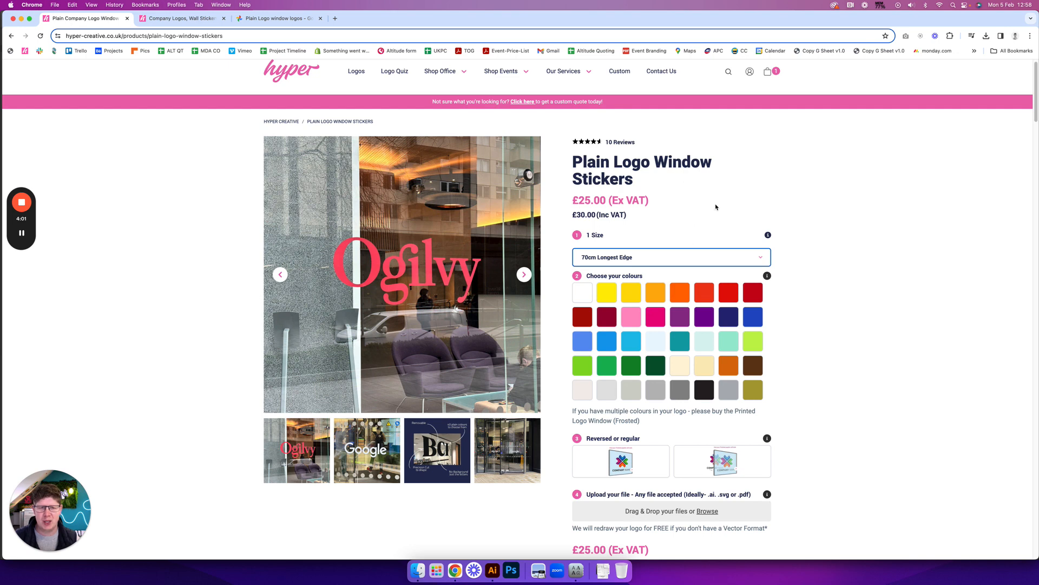
Step: Page through the example sticker photos to the Vinyl Colour Chart image
scroll("down", 3)
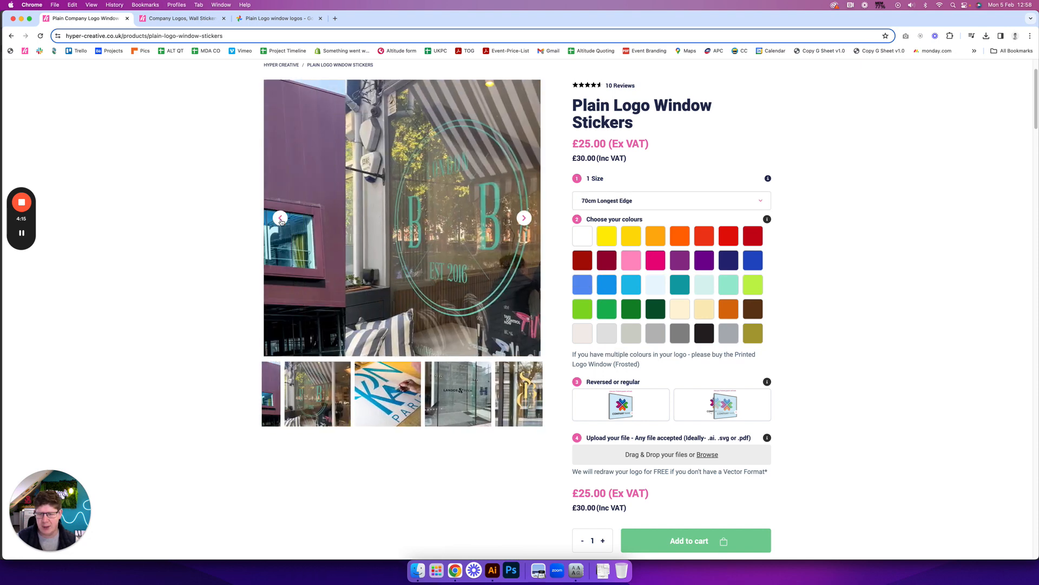
left_click(523, 217)
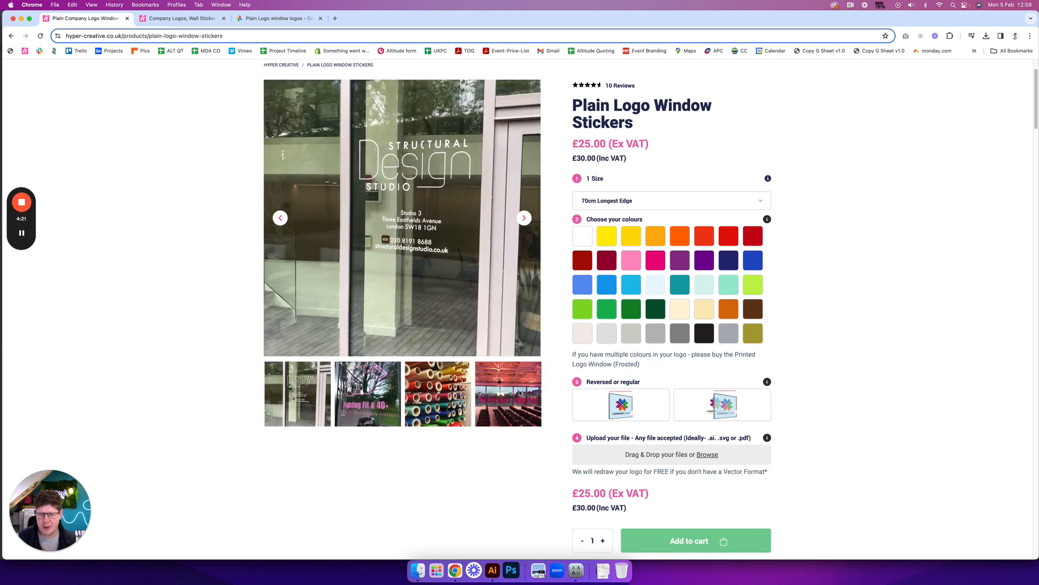
left_click(523, 217)
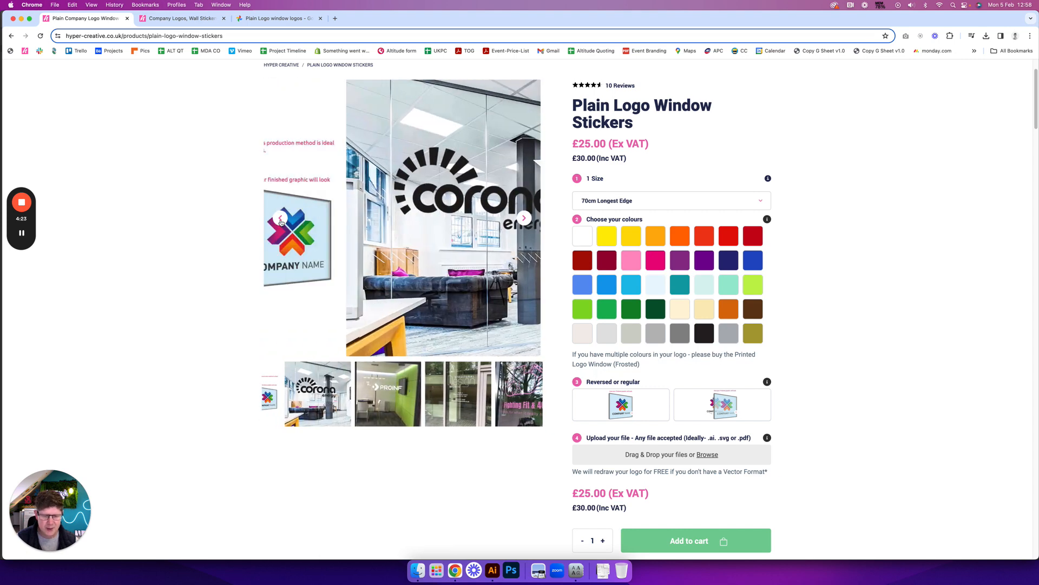
left_click(523, 218)
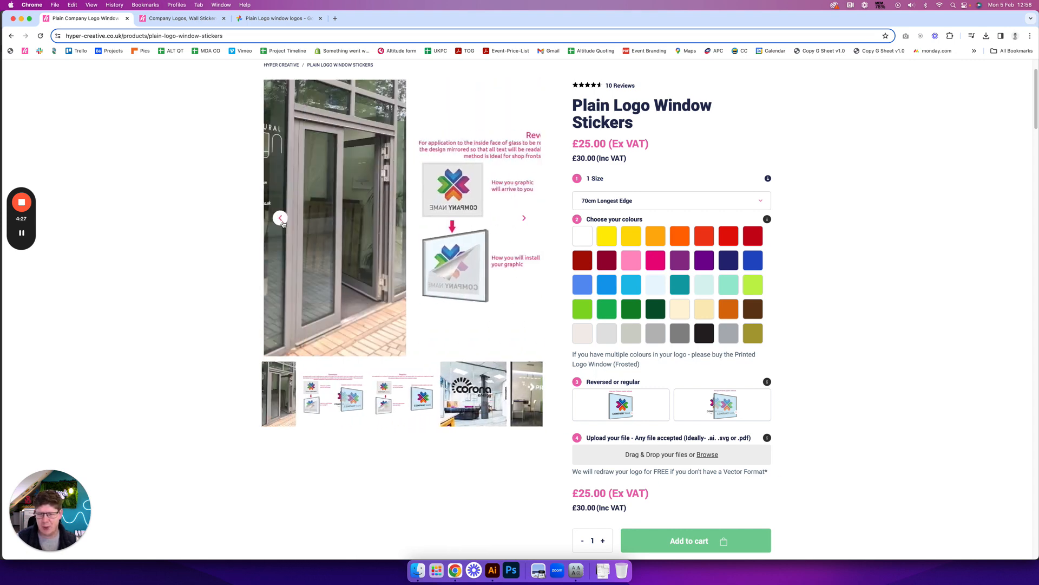
left_click(281, 218)
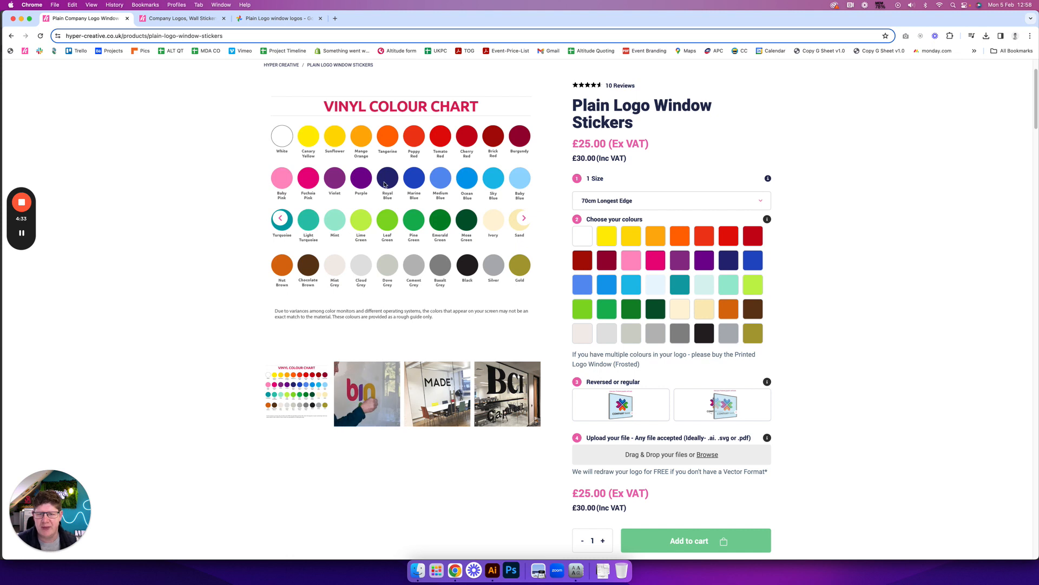
mouse_move(729, 260)
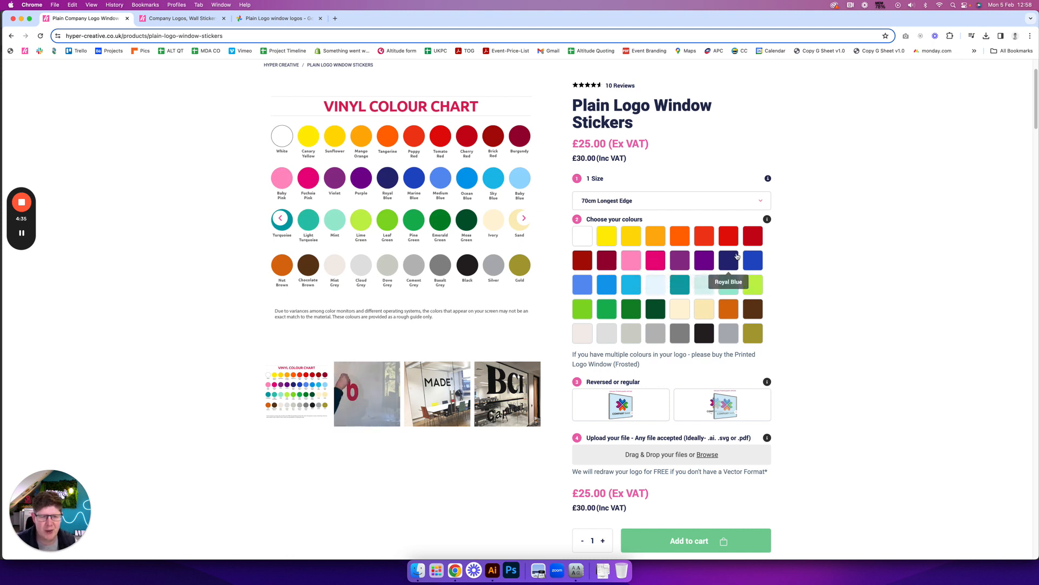
mouse_move(768, 219)
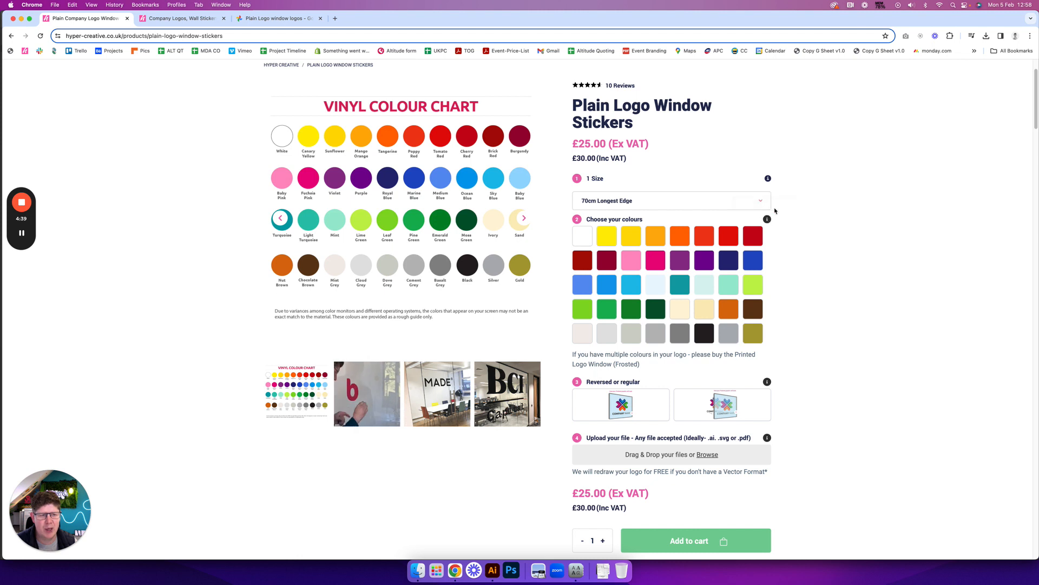
mouse_move(655, 284)
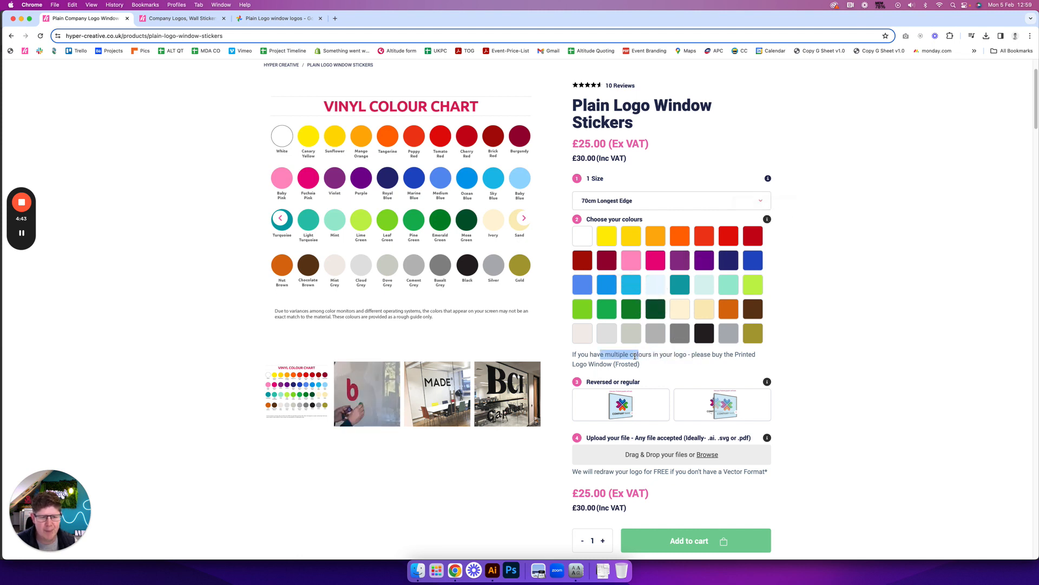
scroll("down", 3)
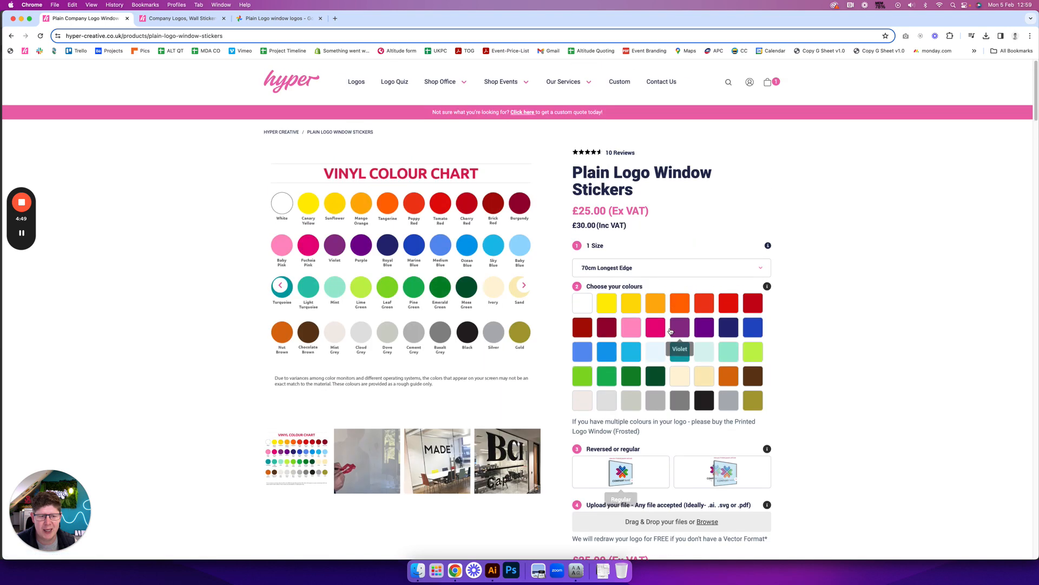
Step: Choose 100cm Longest Edge (£37.50 ex VAT) and return the gallery to the Leo House photo
scroll("down", 3)
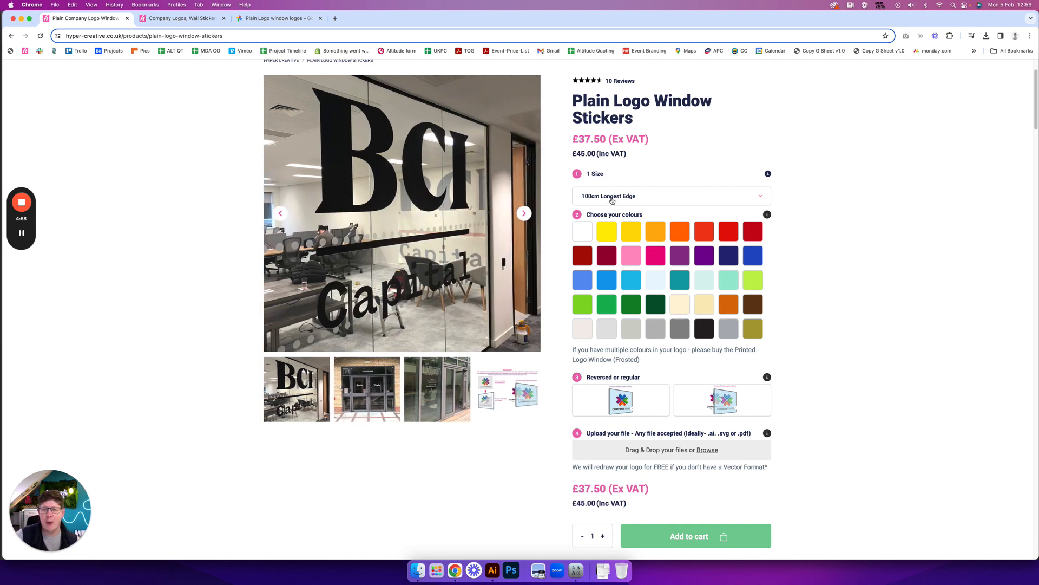
mouse_move(434, 257)
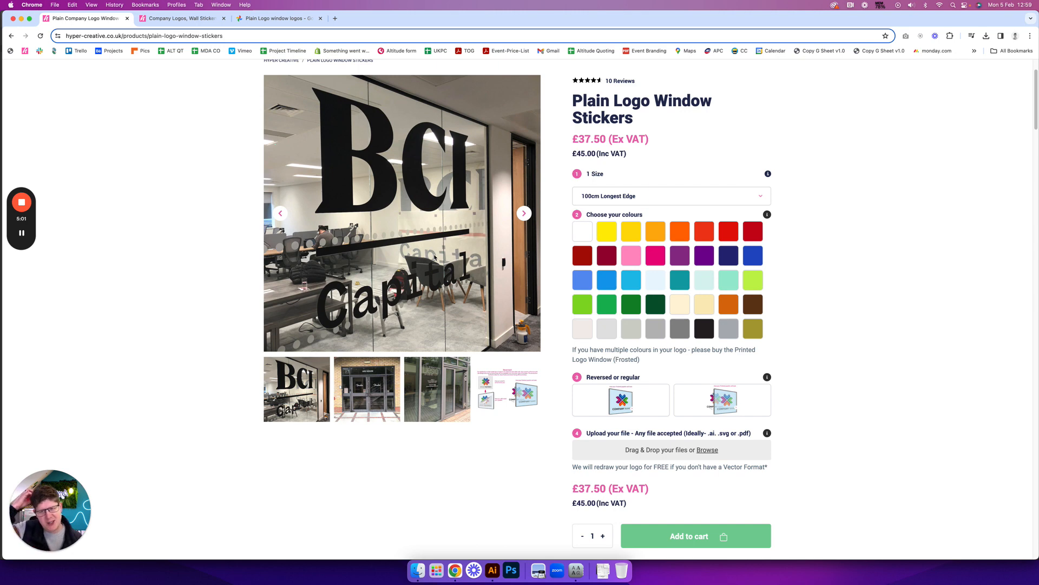
mouse_move(585, 188)
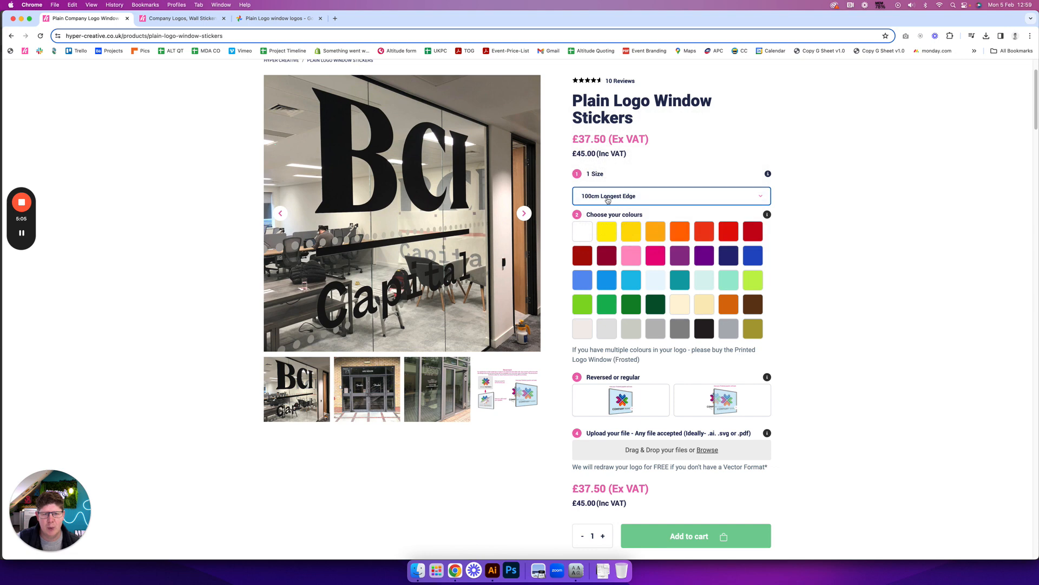
left_click(582, 230)
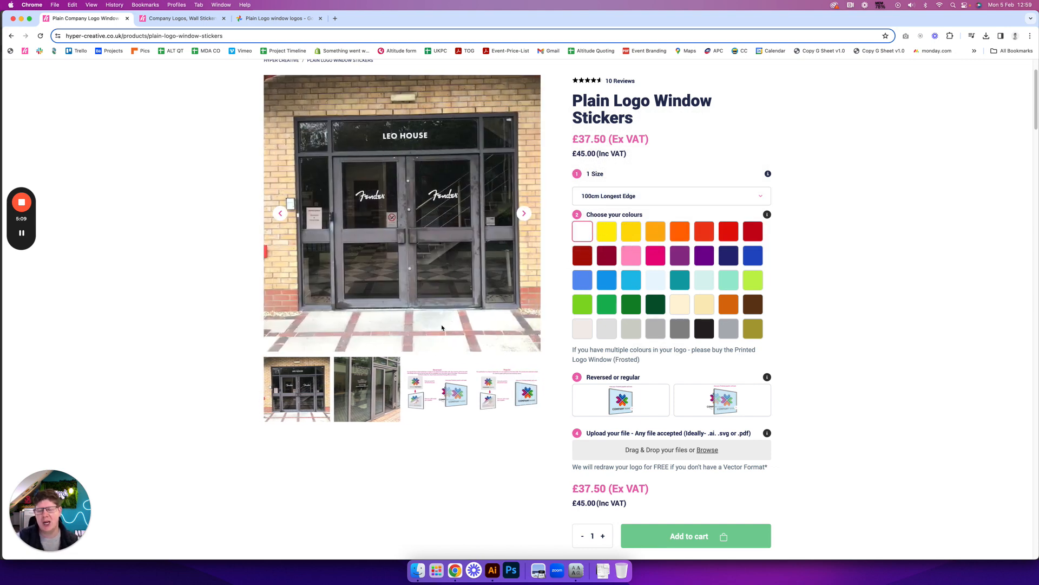
scroll("down", 3)
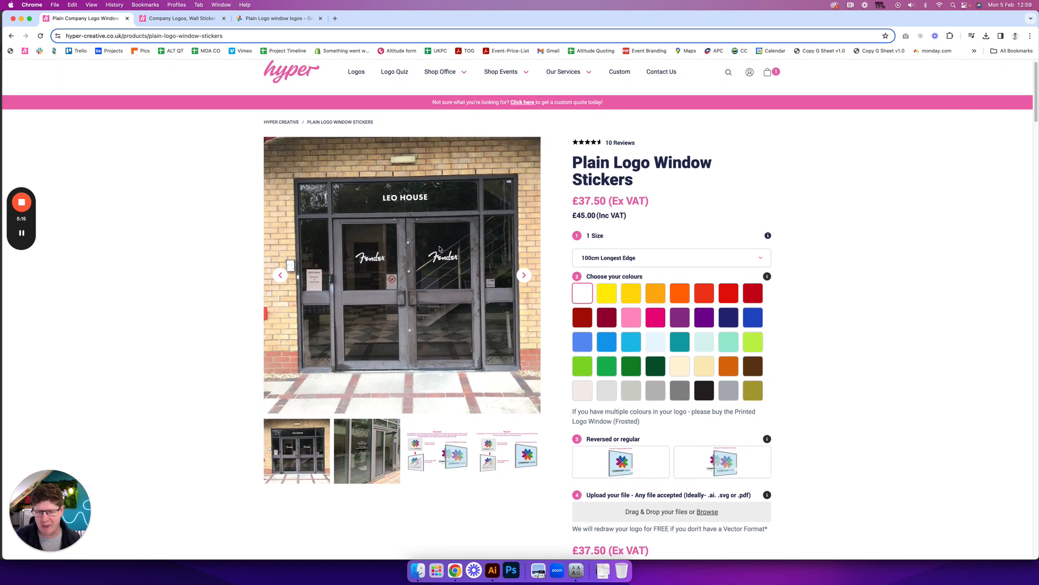
left_click(523, 274)
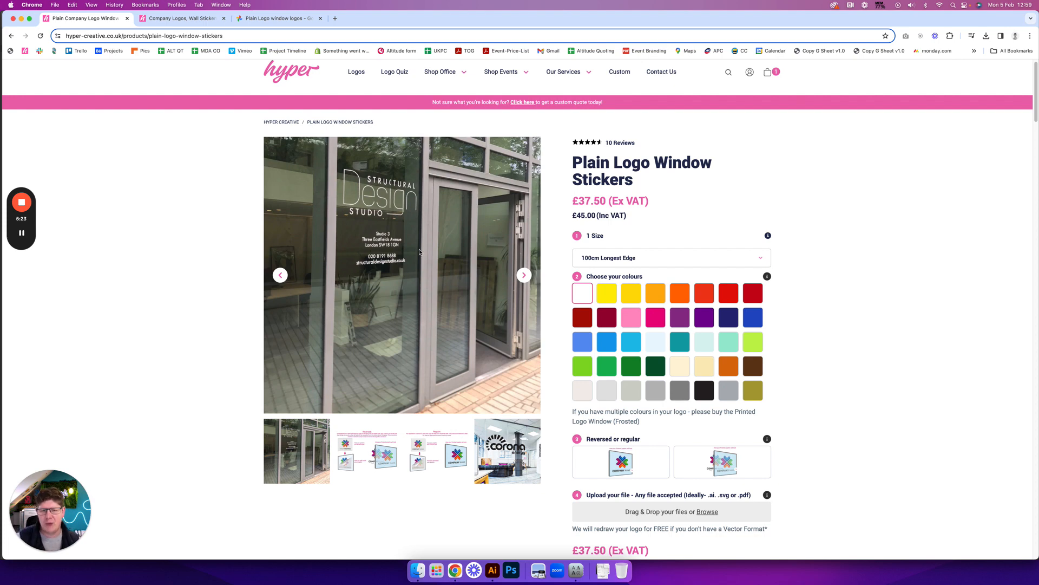
left_click(524, 274)
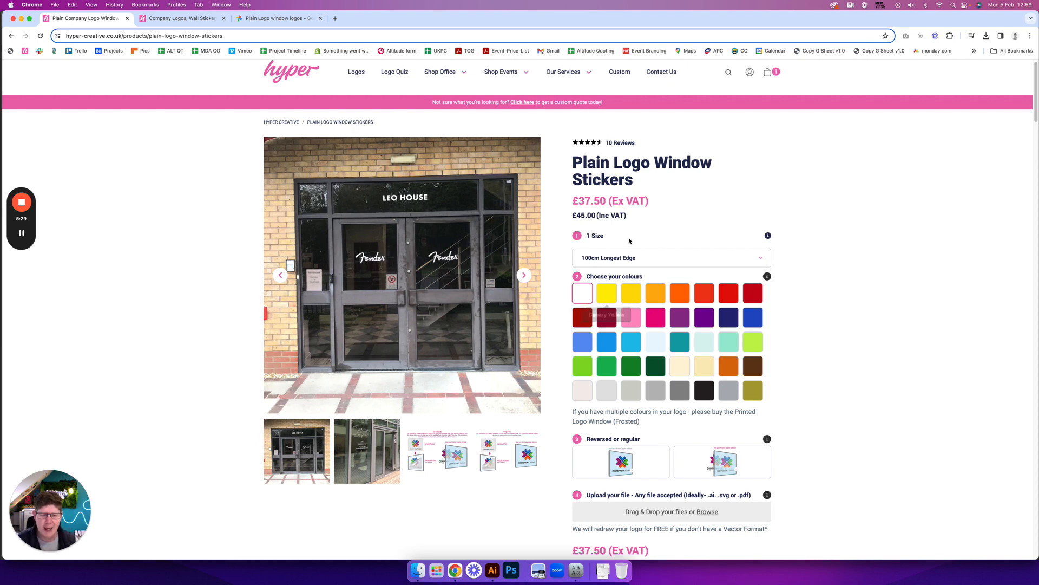
Step: Scroll through the 100cm Longest Edge options and colour swatches, price still £37.50 ex VAT
scroll("down", 3)
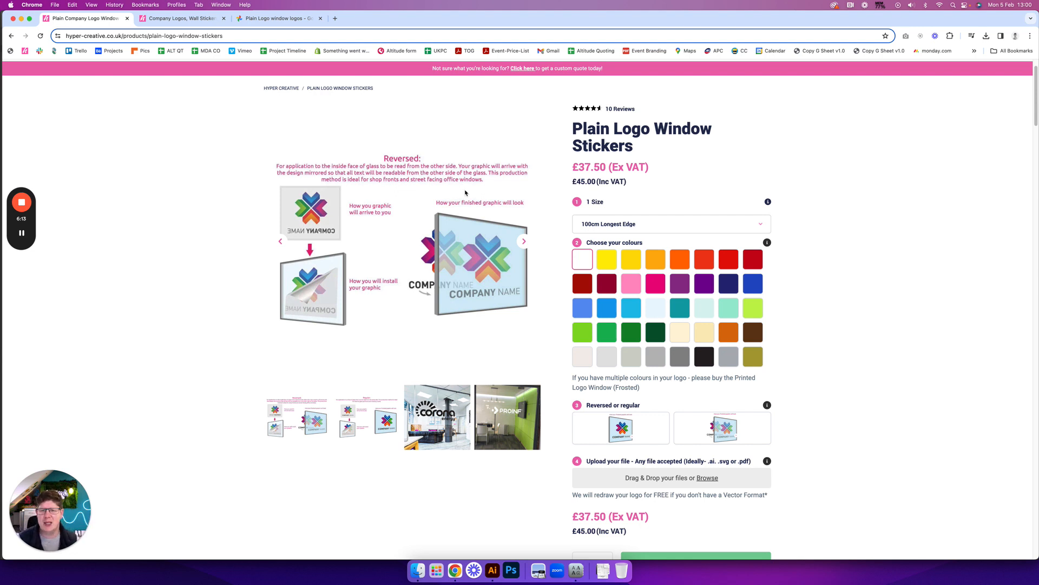
mouse_move(723, 437)
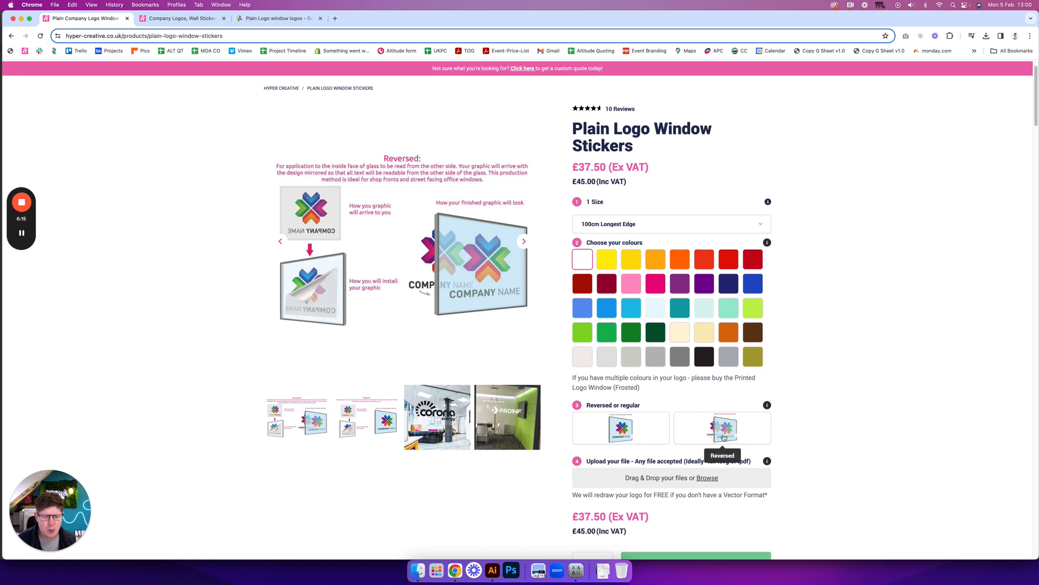
scroll("down", 3)
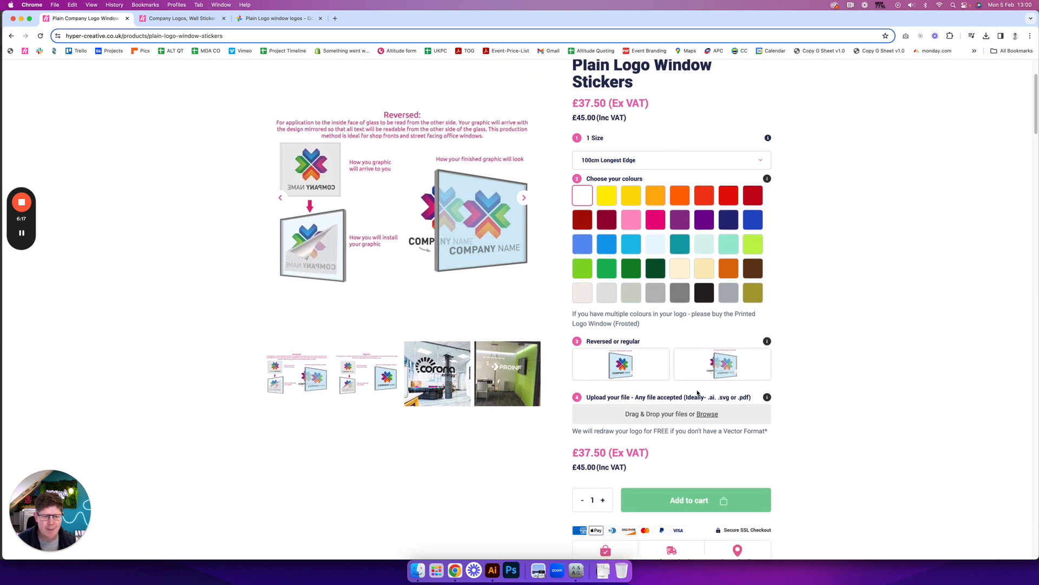
scroll("down", 3)
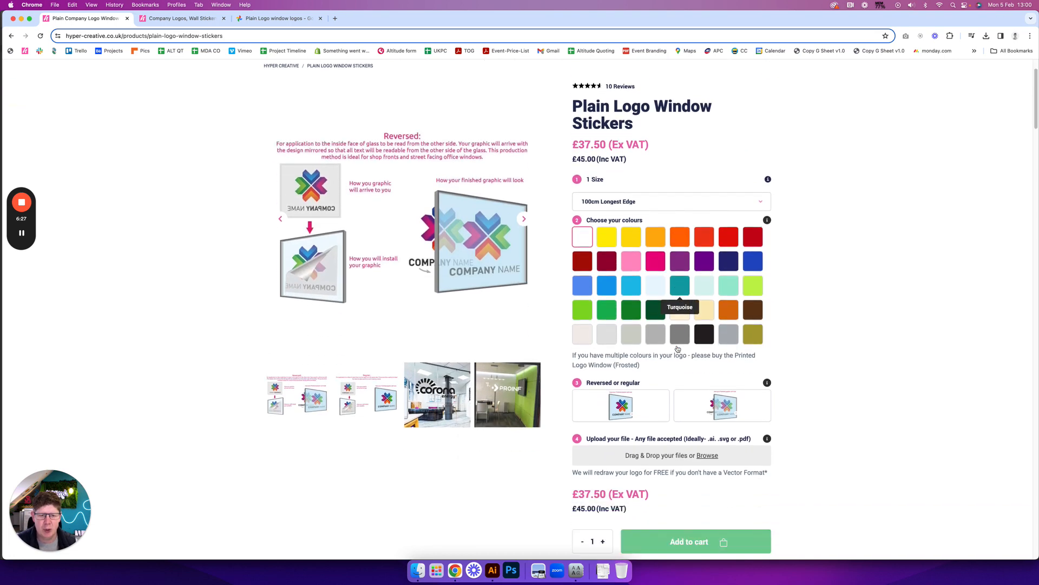
Step: Scroll down to the Product Description with its 4-working-day turnaround and feature list
scroll("down", 3)
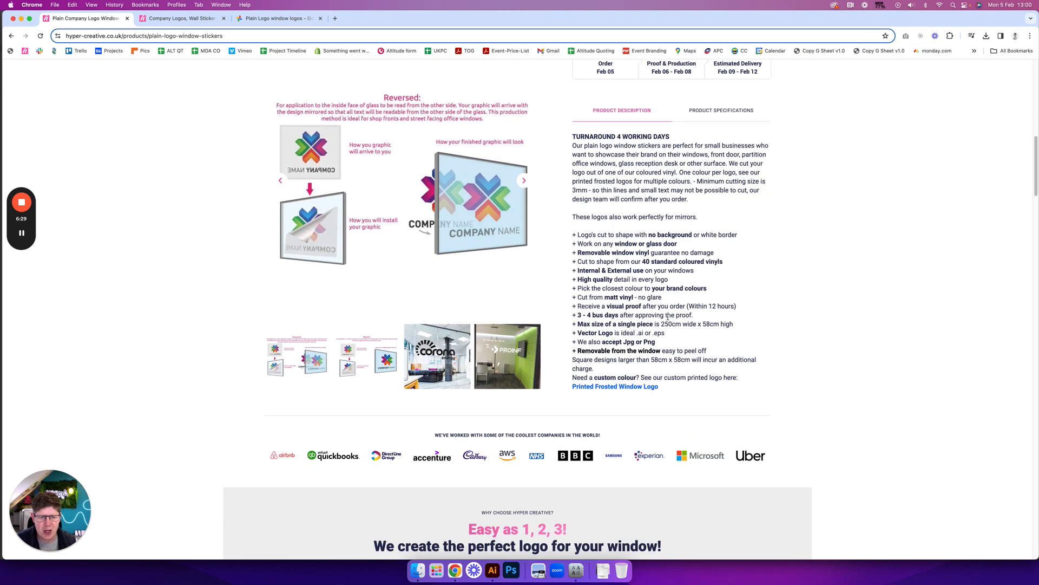
scroll("down", 3)
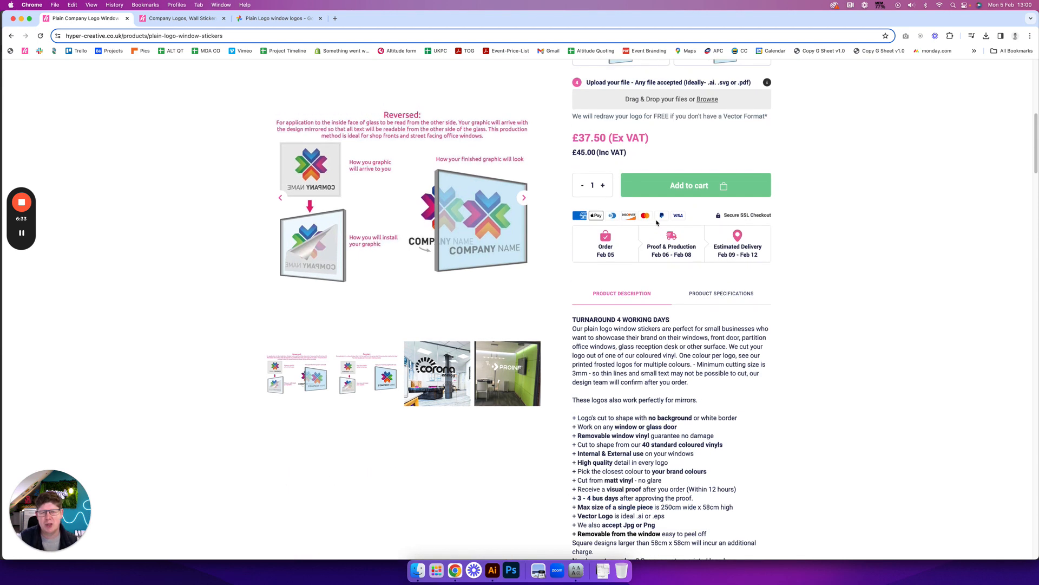
scroll("down", 3)
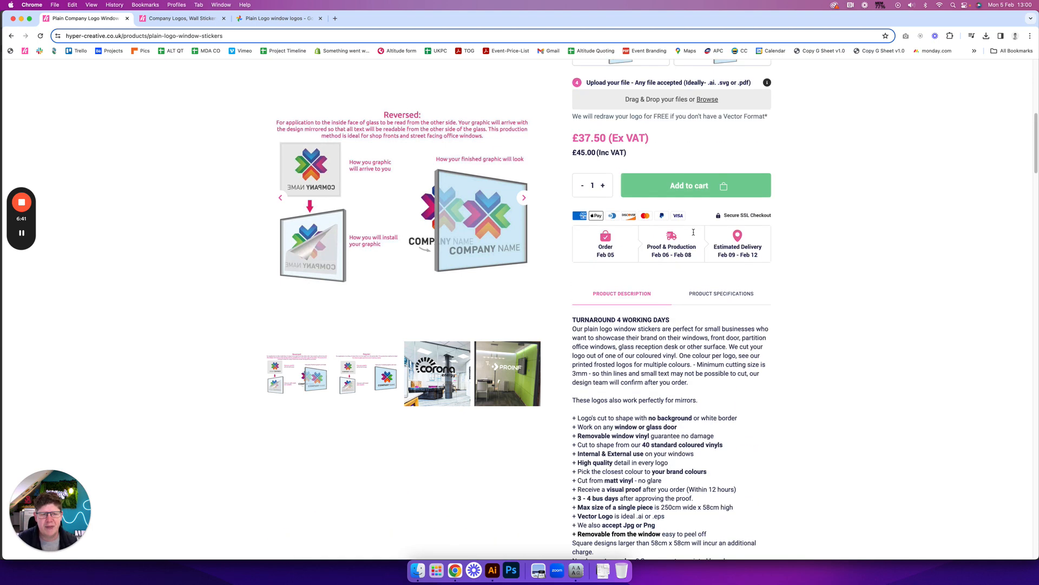
scroll("down", 3)
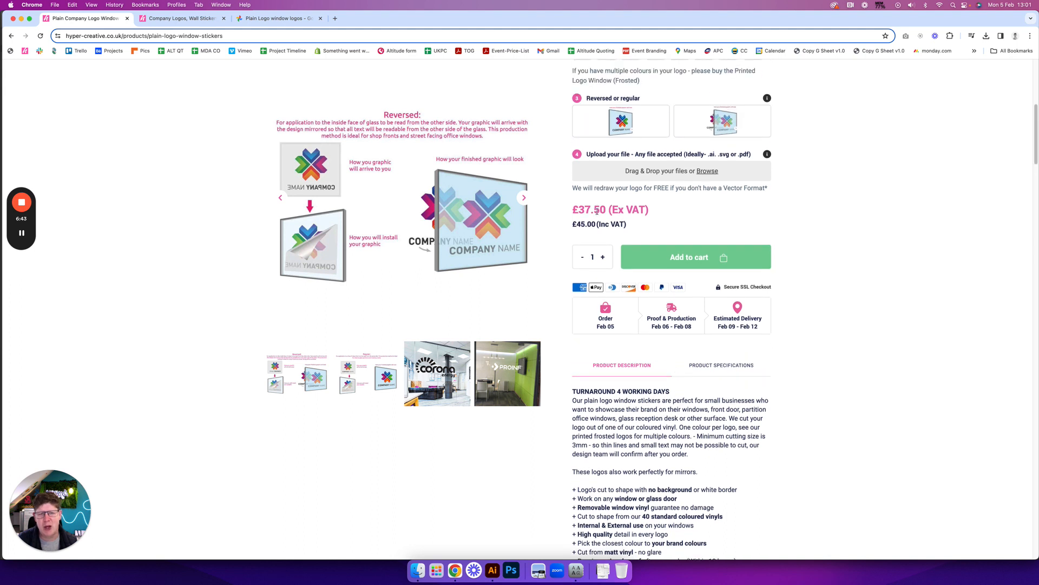
scroll("down", 3)
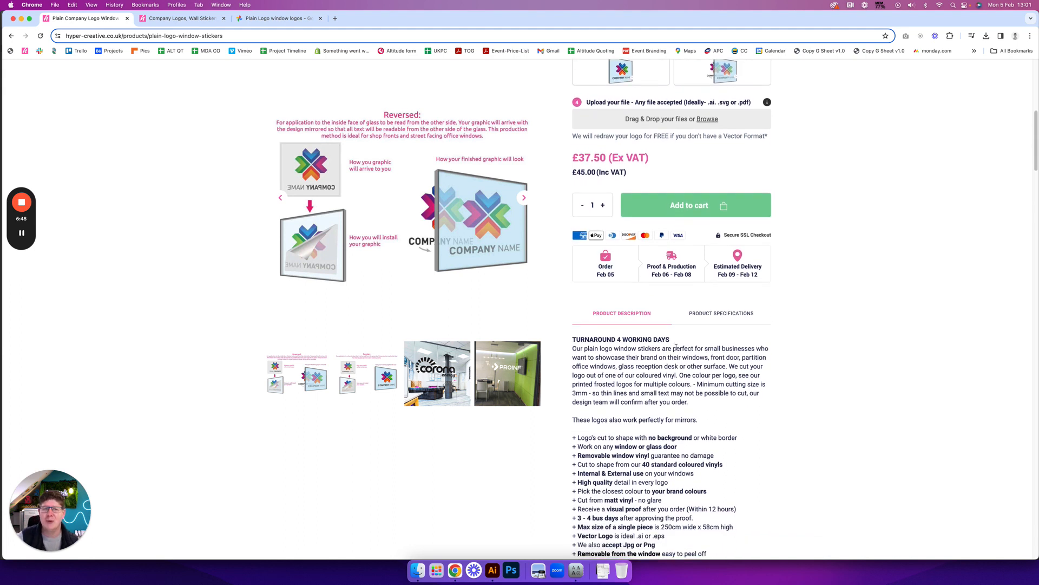
scroll("down", 3)
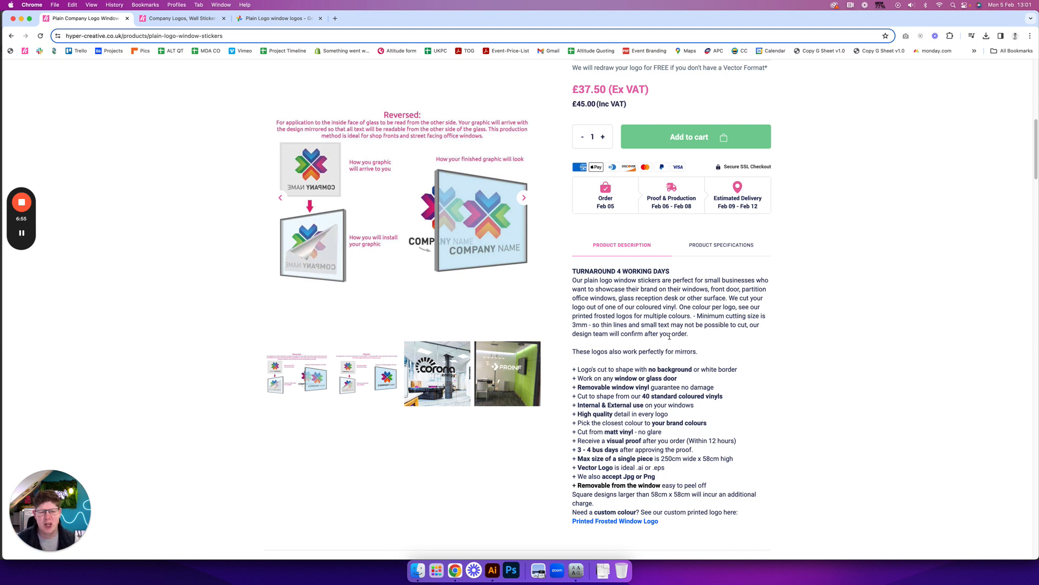
scroll("down", 3)
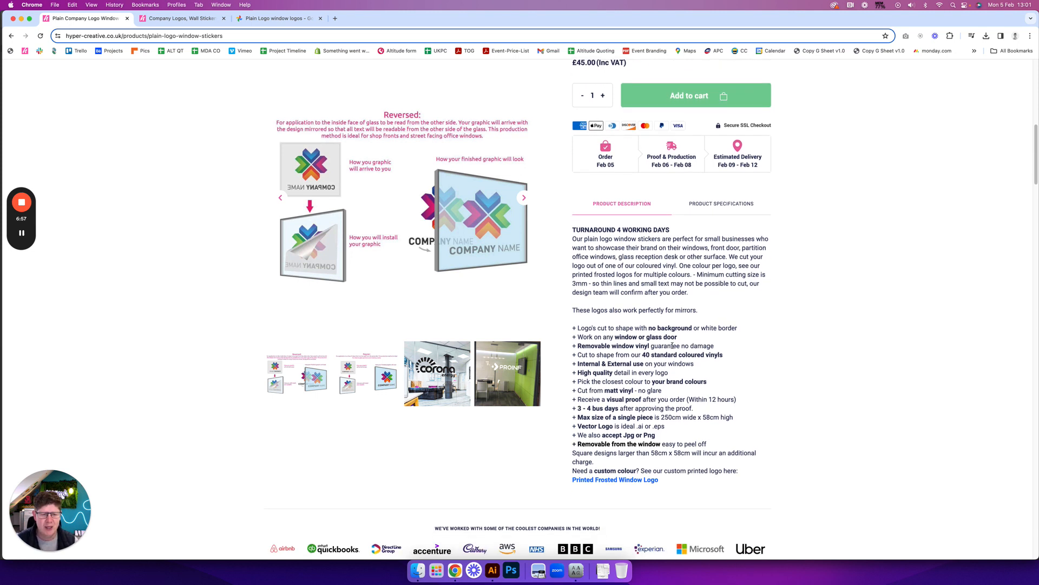
scroll("down", 3)
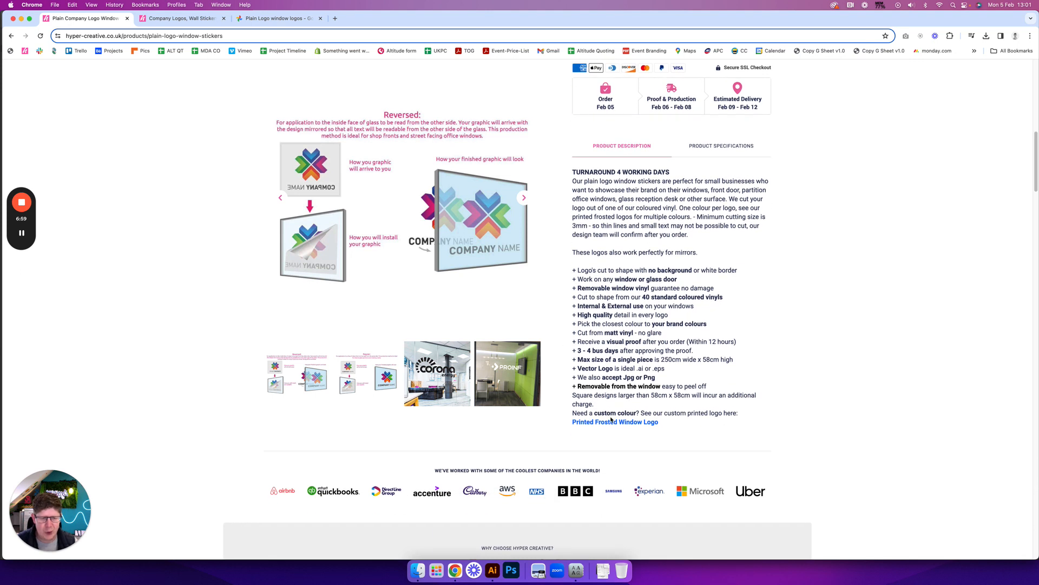
mouse_move(638, 338)
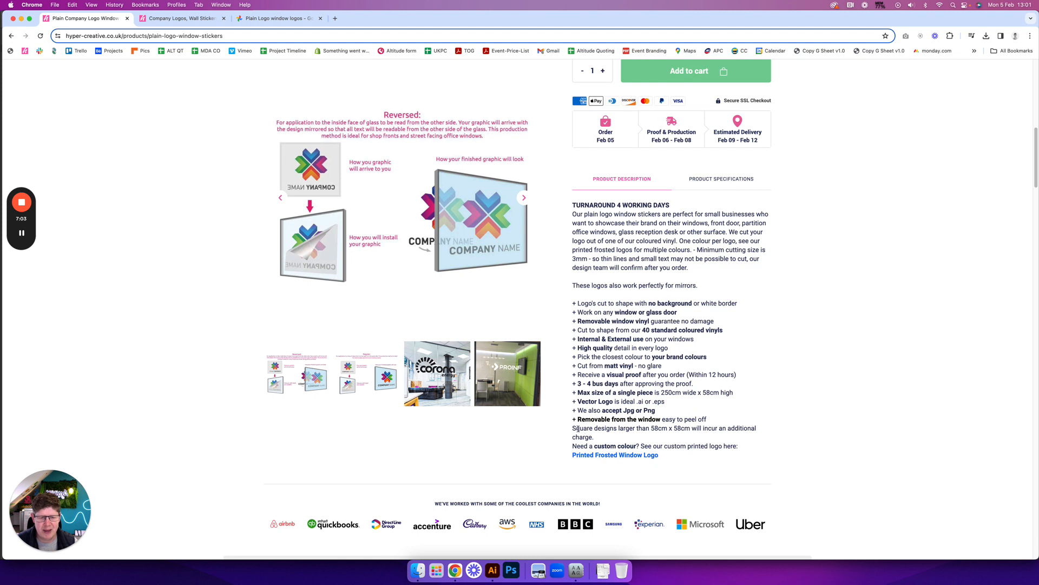
Step: Step past the Fighting Fit, Reward Club and teal monogram photos to the REBEL door
scroll("down", 3)
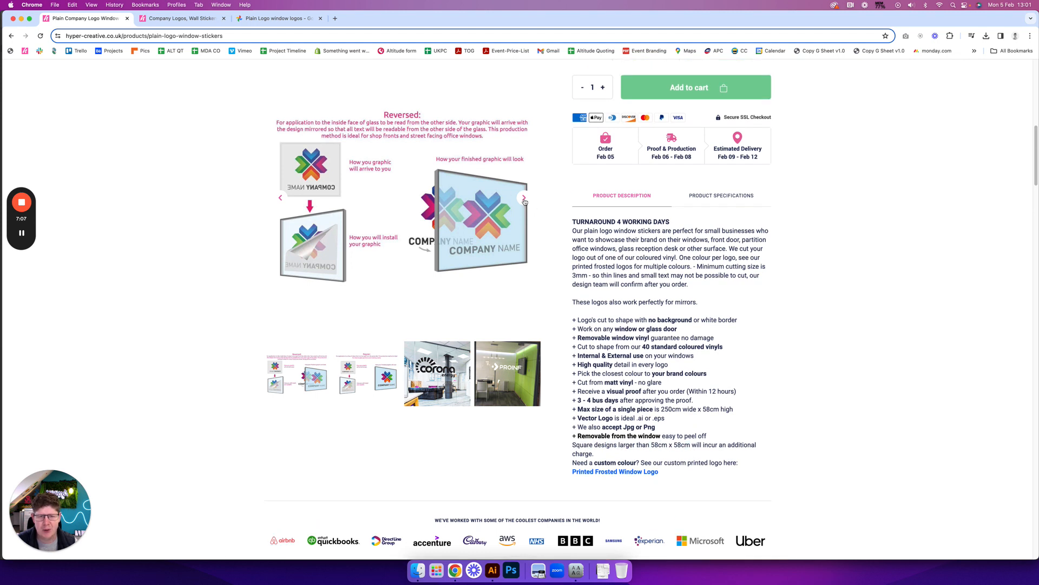
left_click(523, 197)
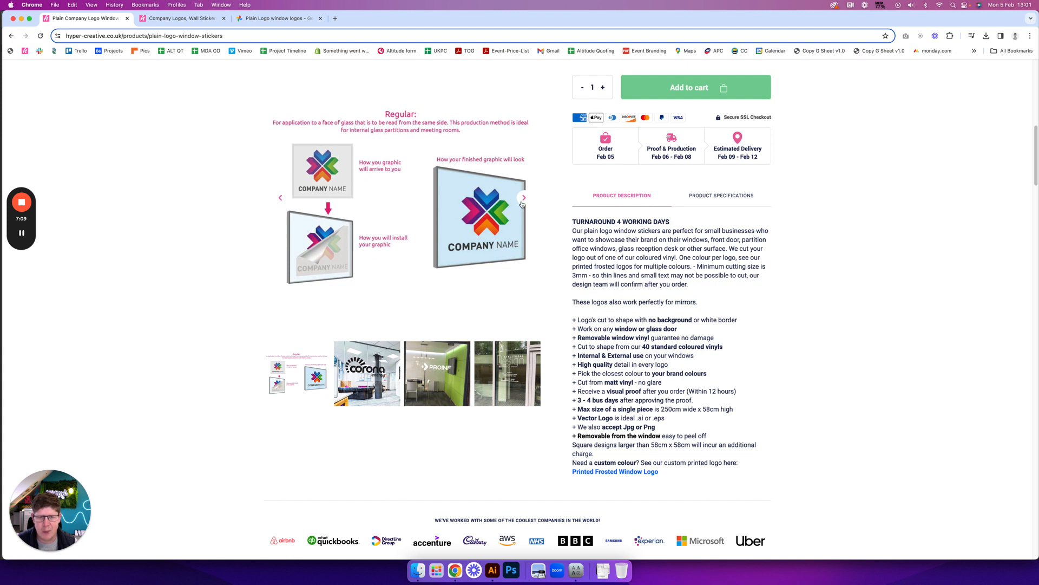
left_click(523, 197)
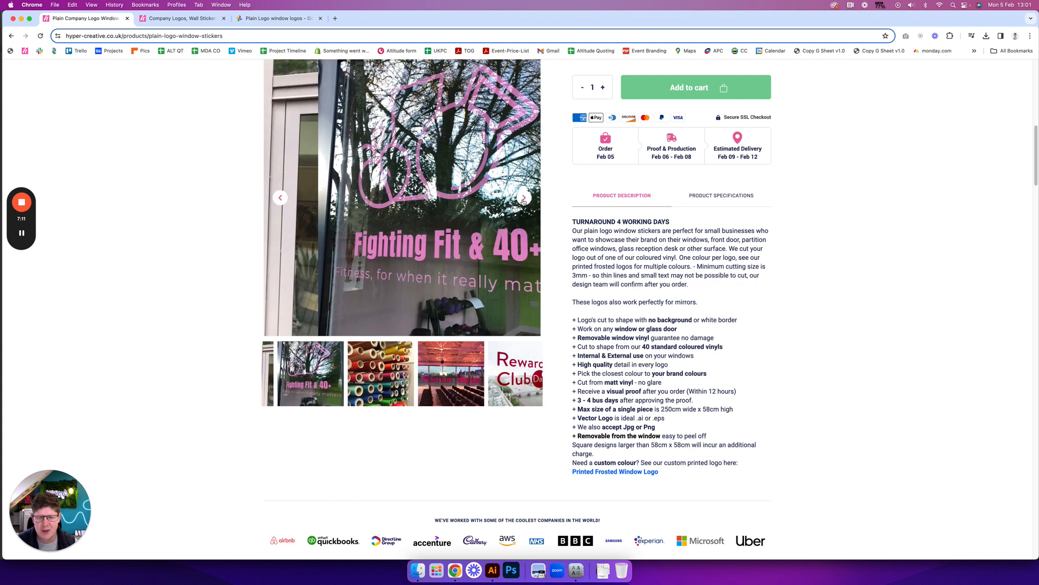
left_click(524, 198)
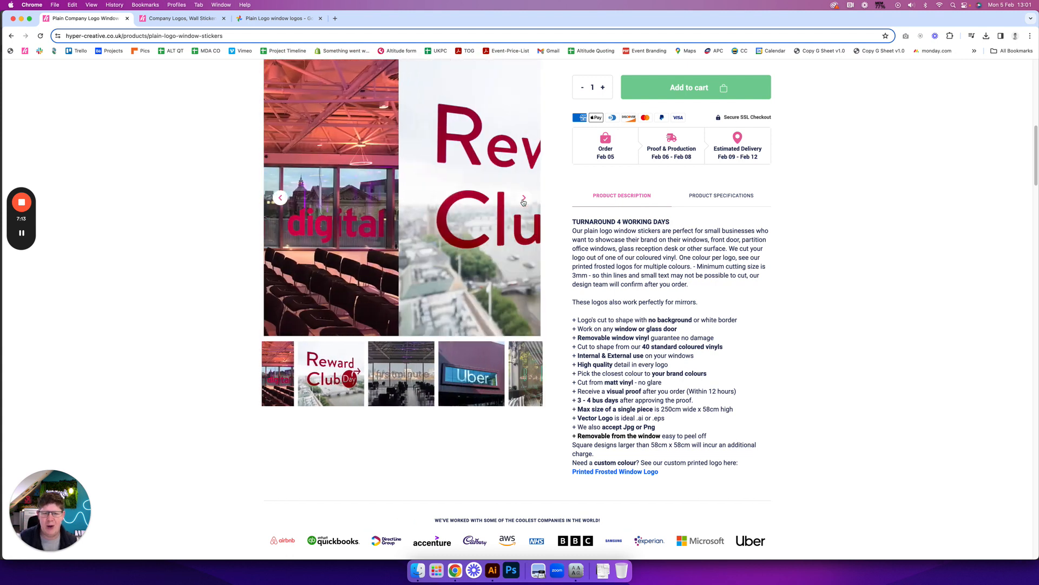
left_click(523, 198)
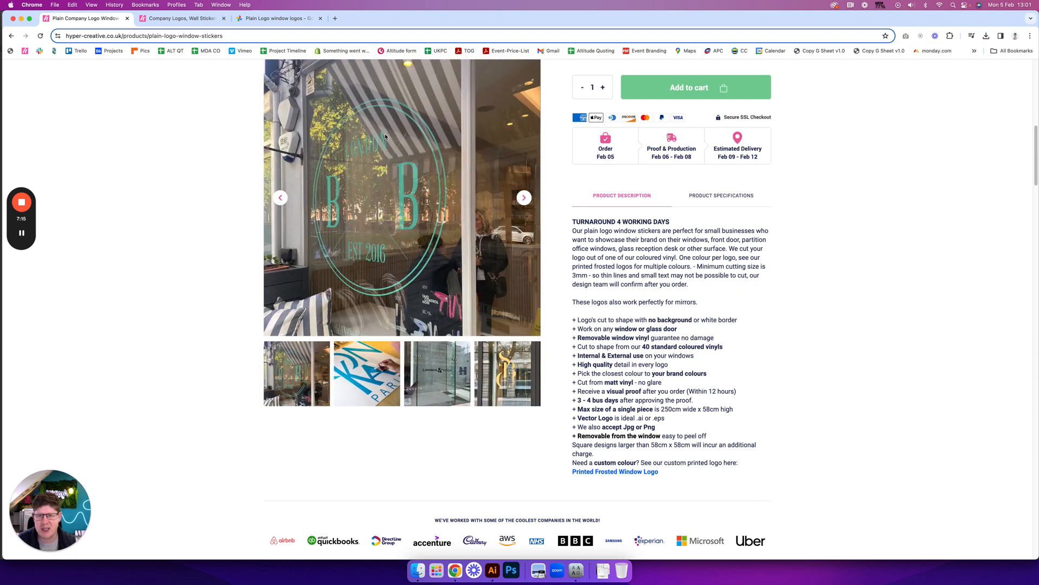
mouse_move(409, 286)
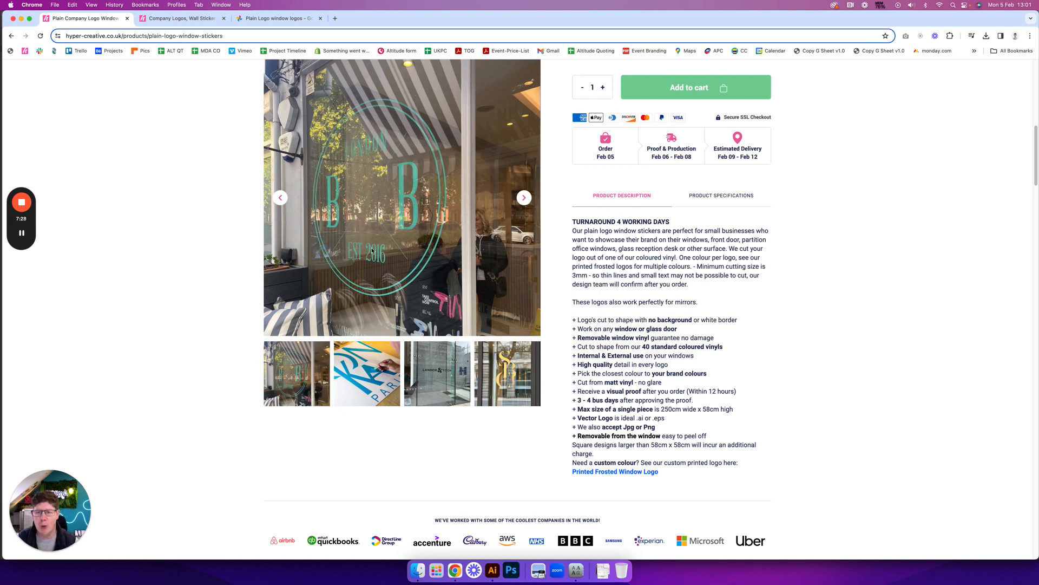
mouse_move(416, 224)
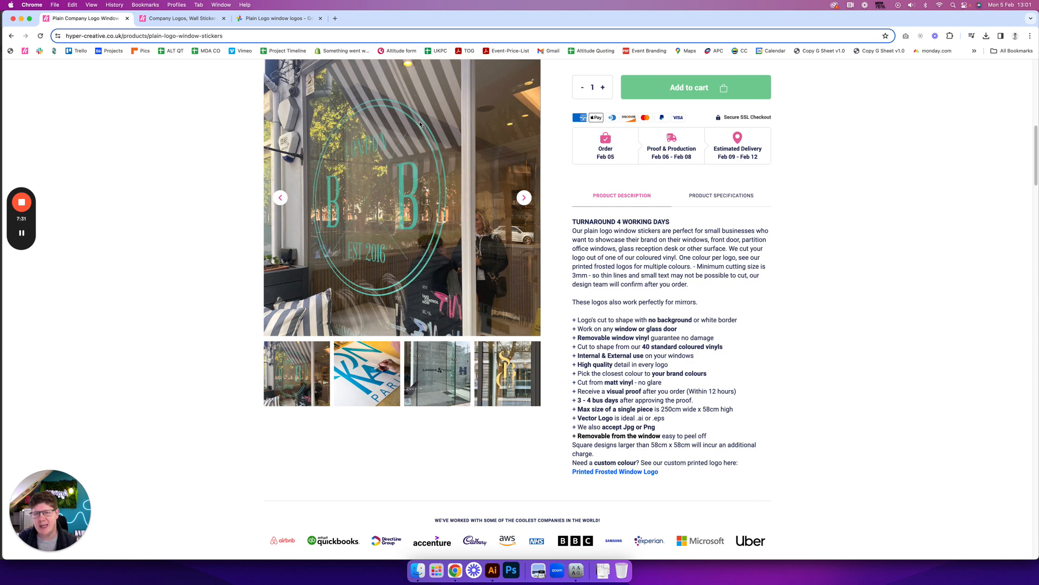
mouse_move(358, 209)
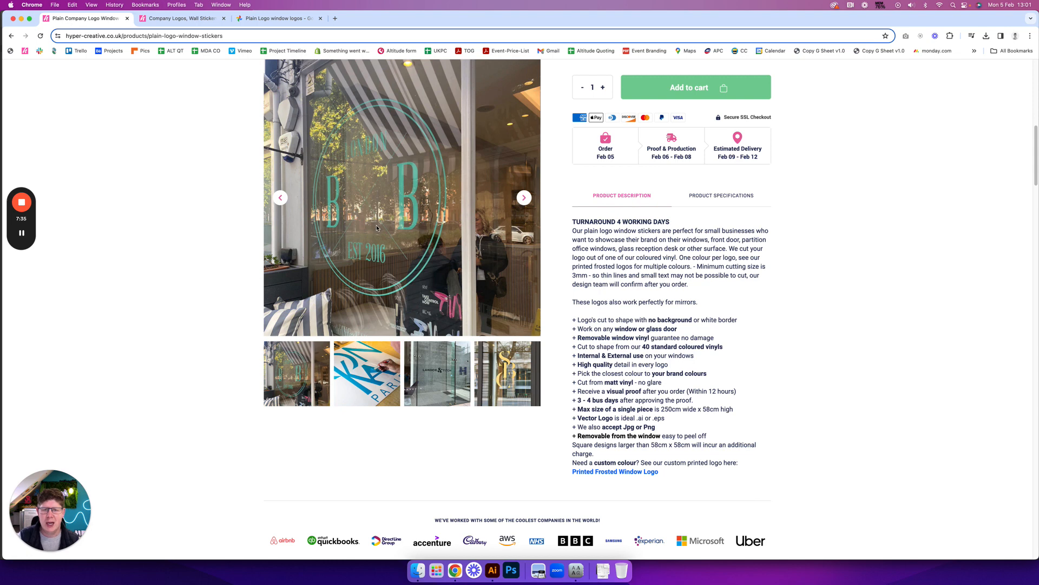
mouse_move(550, 296)
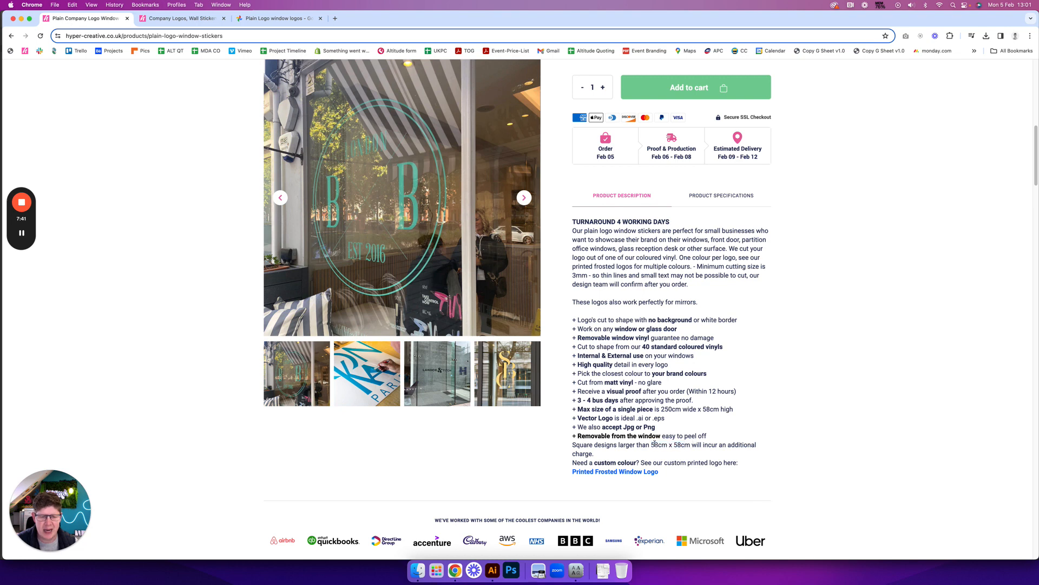
mouse_move(701, 328)
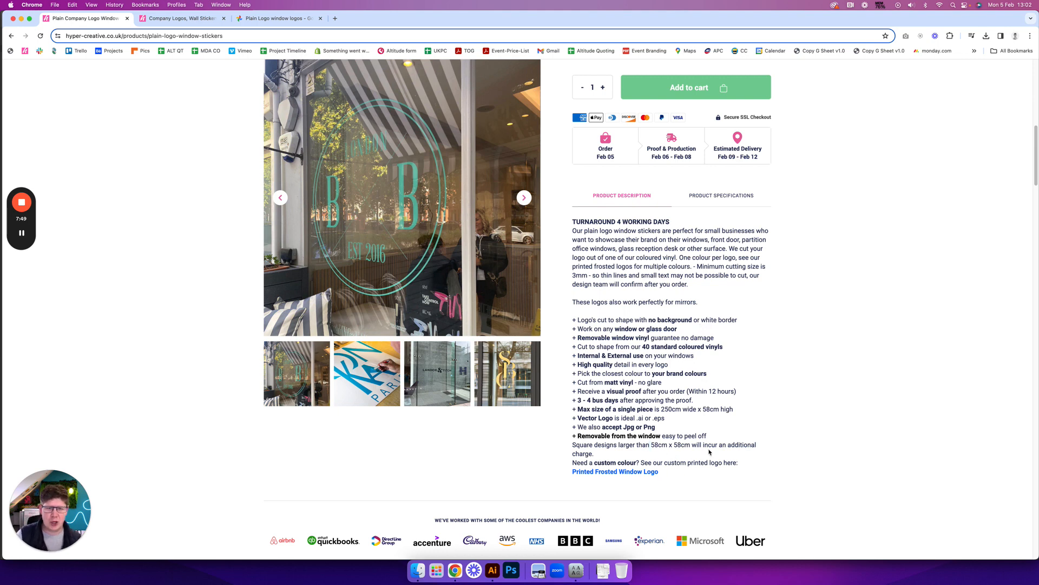
mouse_move(531, 369)
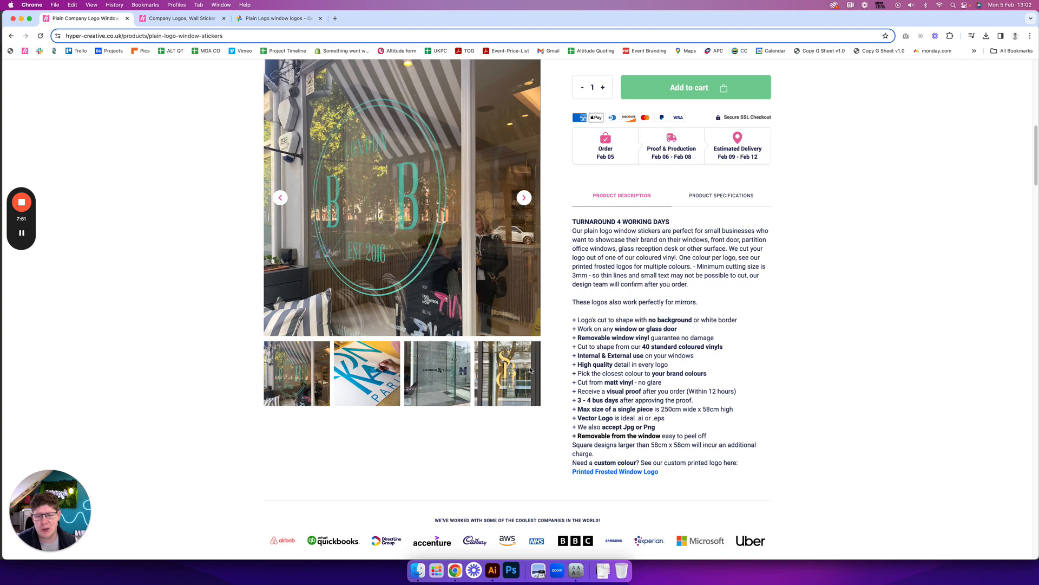
left_click(523, 198)
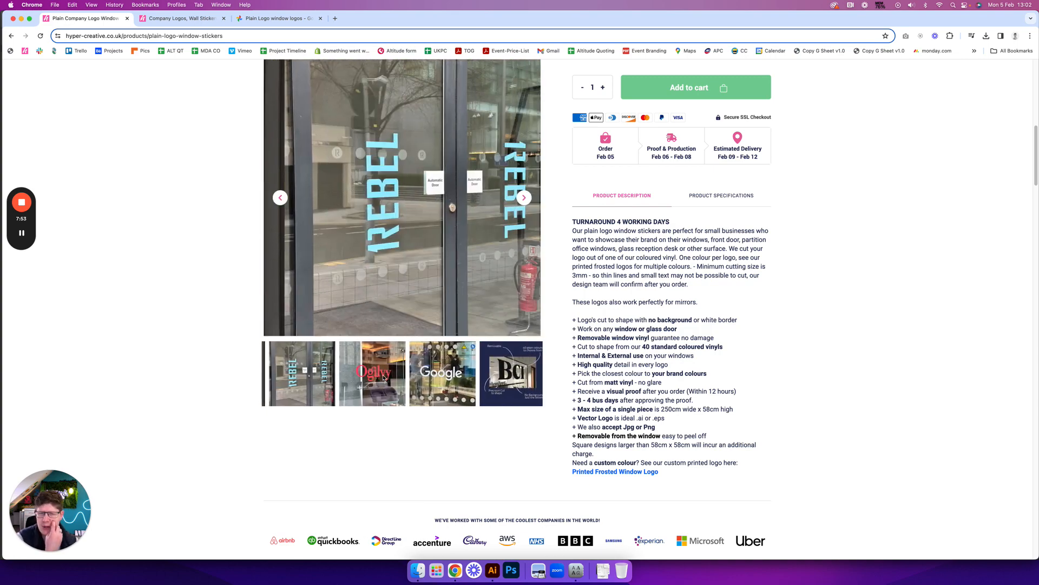
Step: Scroll past the vinyl colour chart, PDF proof, removable vinyl, reviews and FAQ sections
scroll("down", 3)
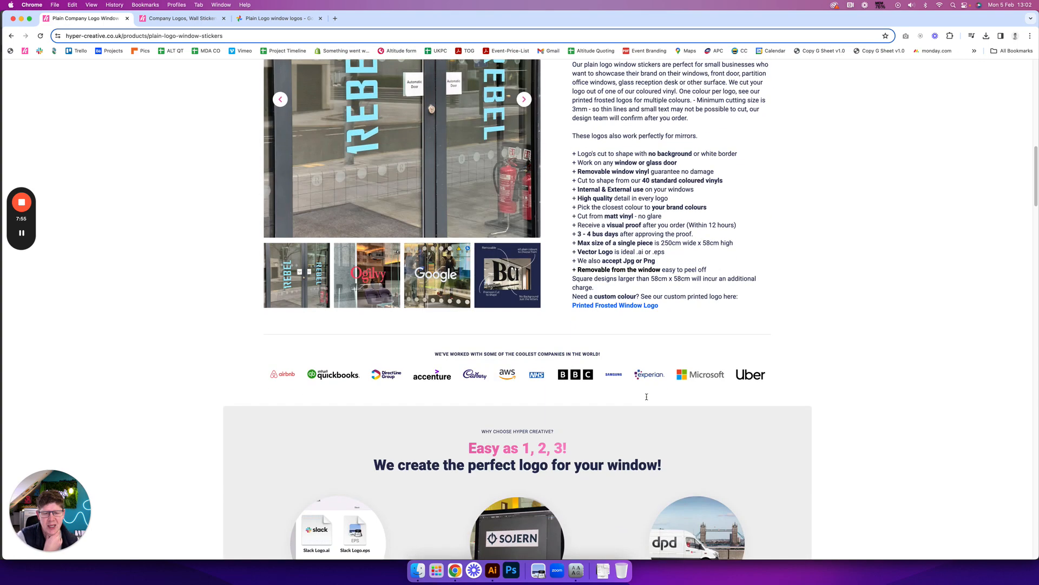
scroll("down", 3)
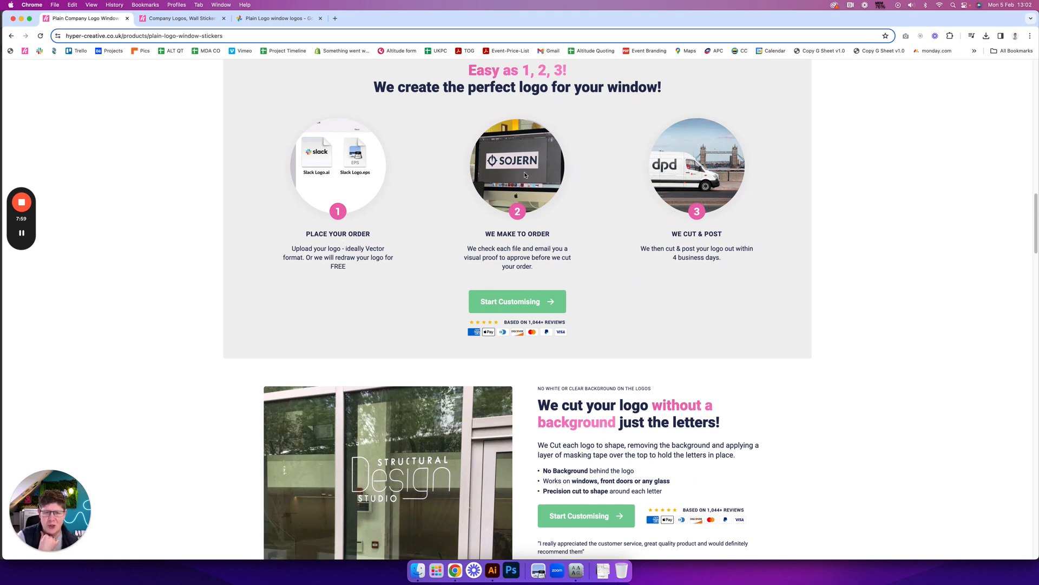
mouse_move(525, 260)
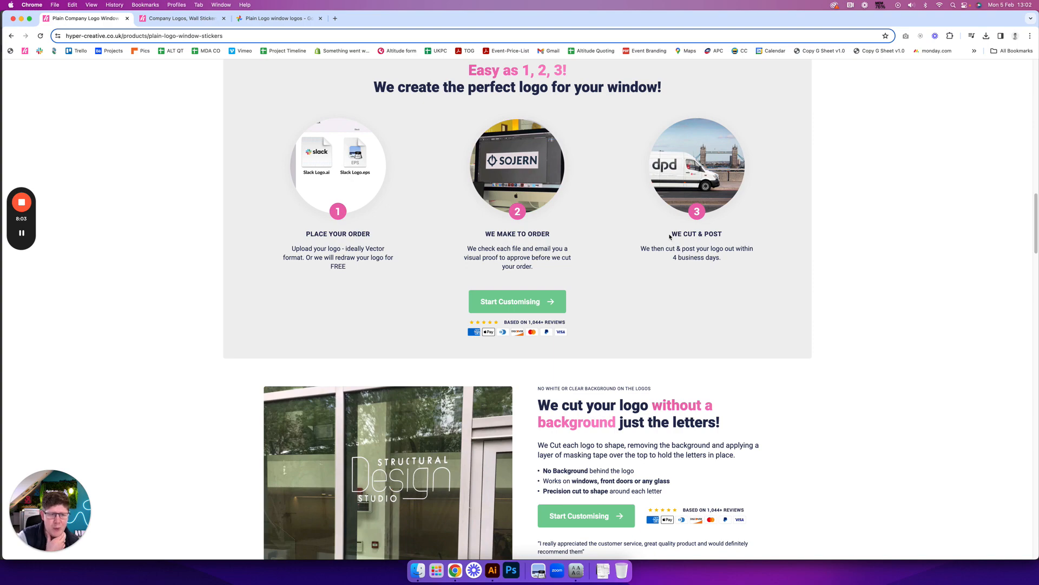
scroll("up", 3)
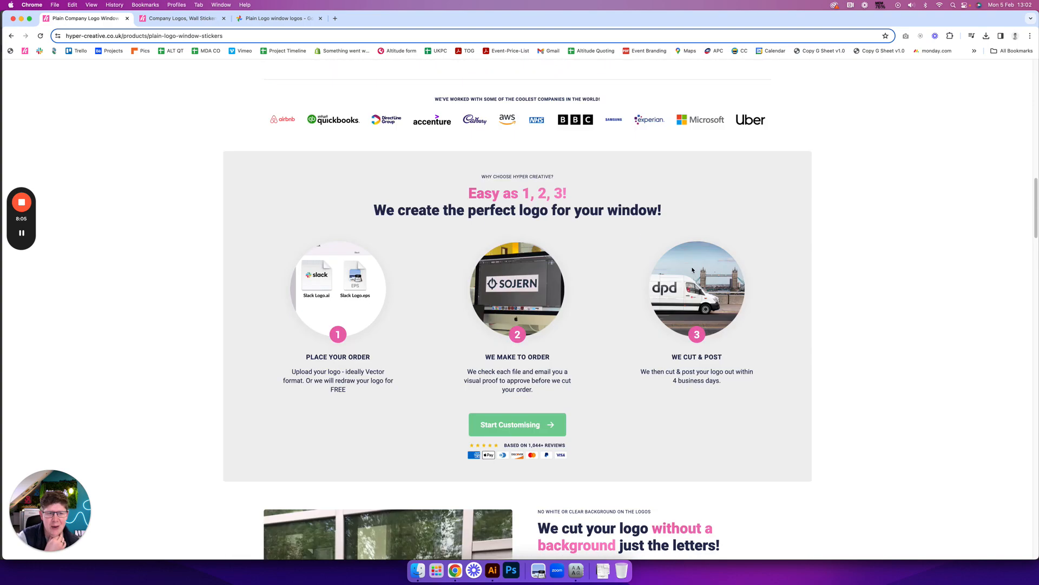
scroll("down", 3)
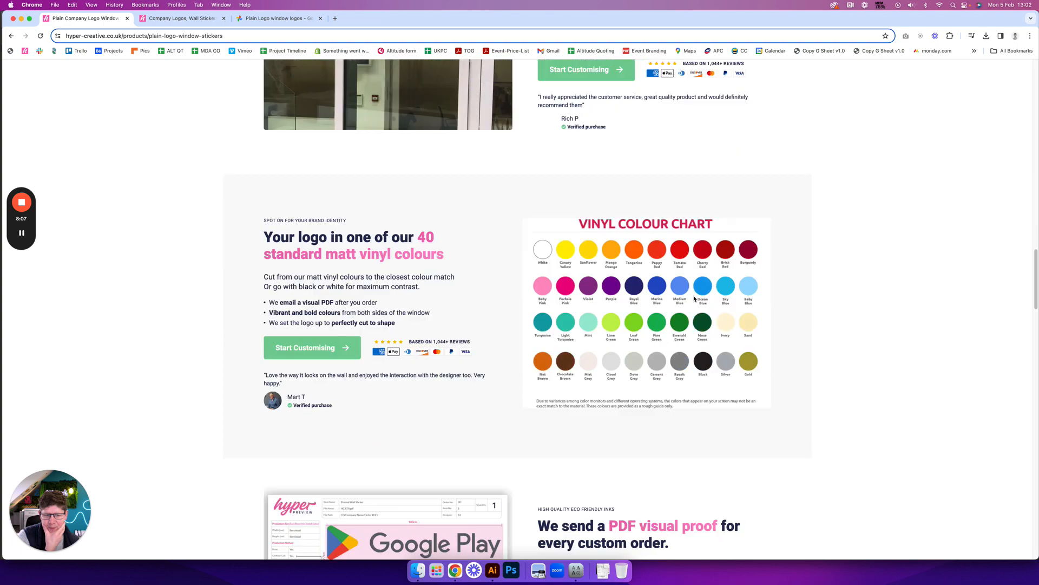
scroll("down", 3)
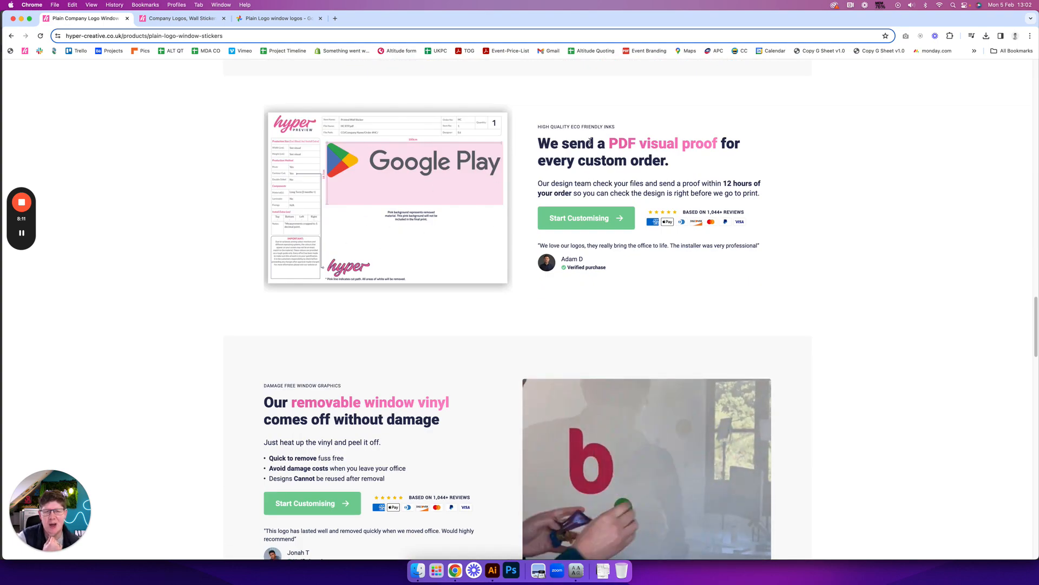
scroll("down", 3)
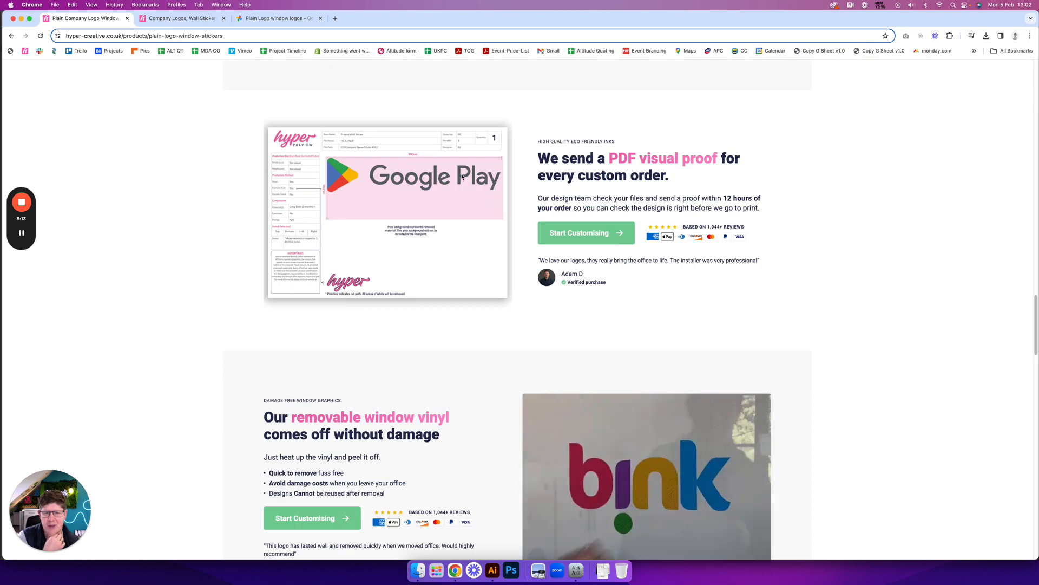
scroll("down", 3)
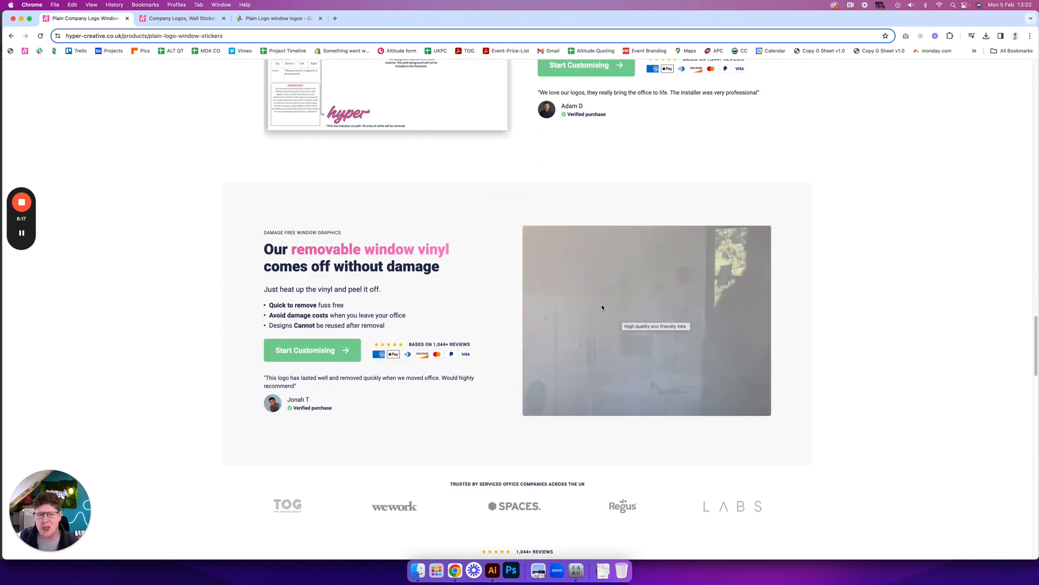
scroll("down", 3)
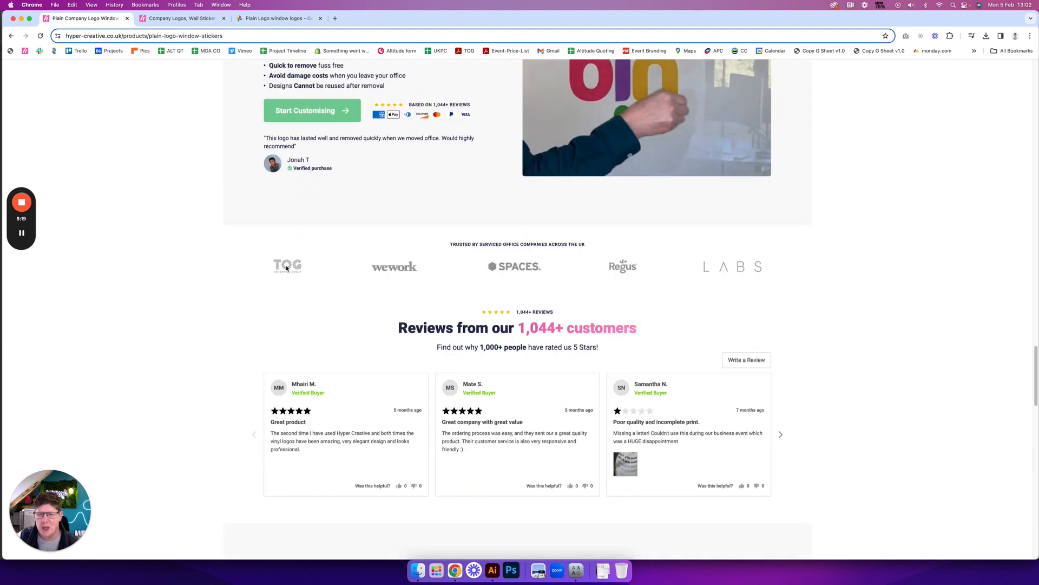
scroll("down", 3)
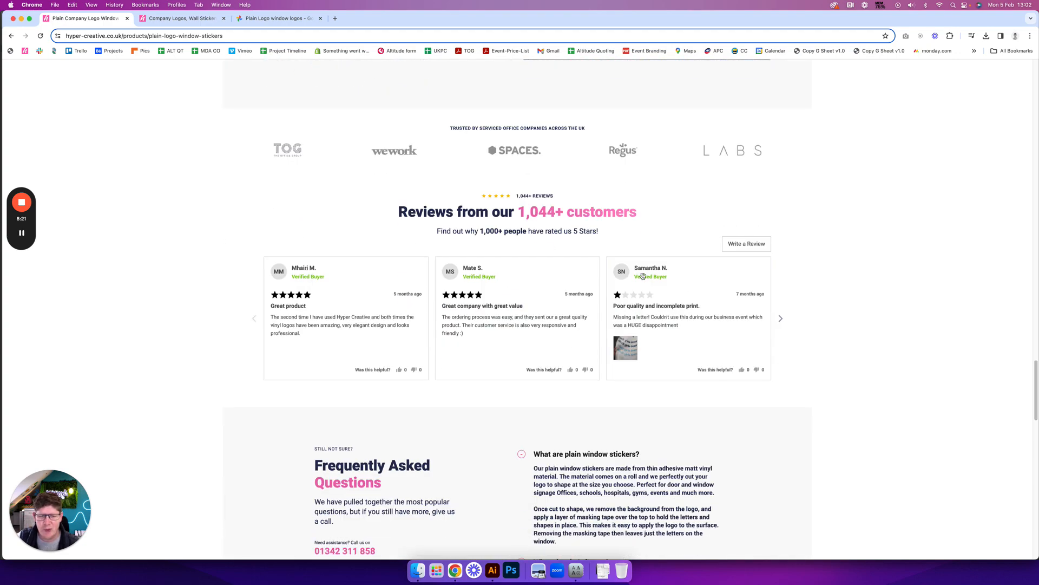
scroll("down", 3)
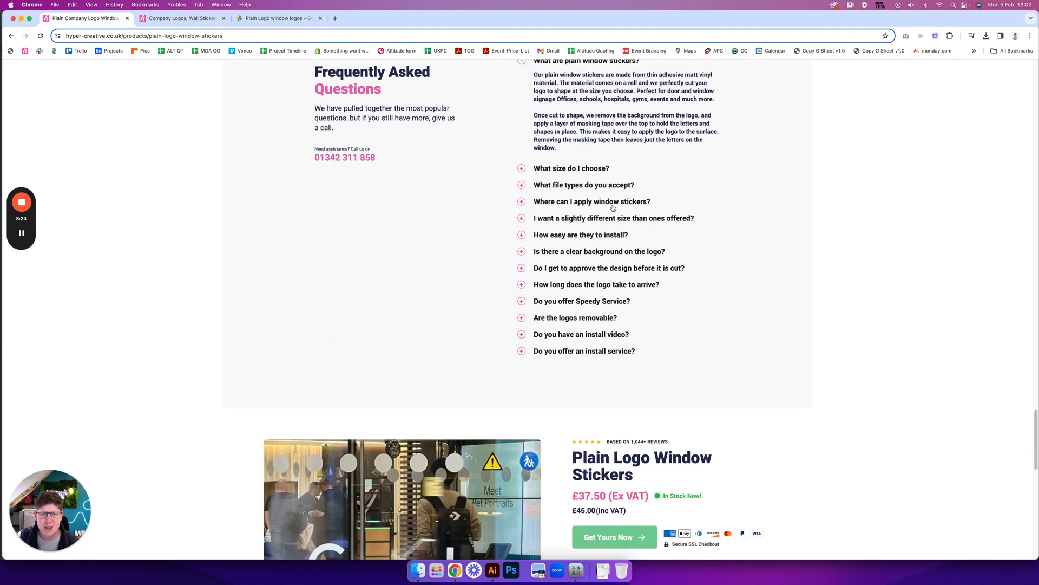
scroll("down", 3)
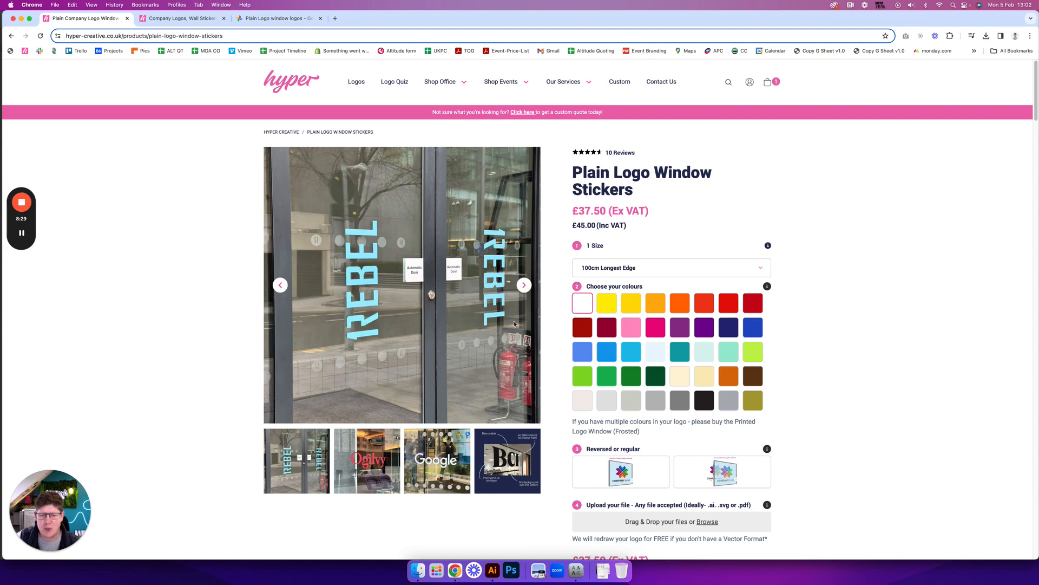
mouse_move(641, 319)
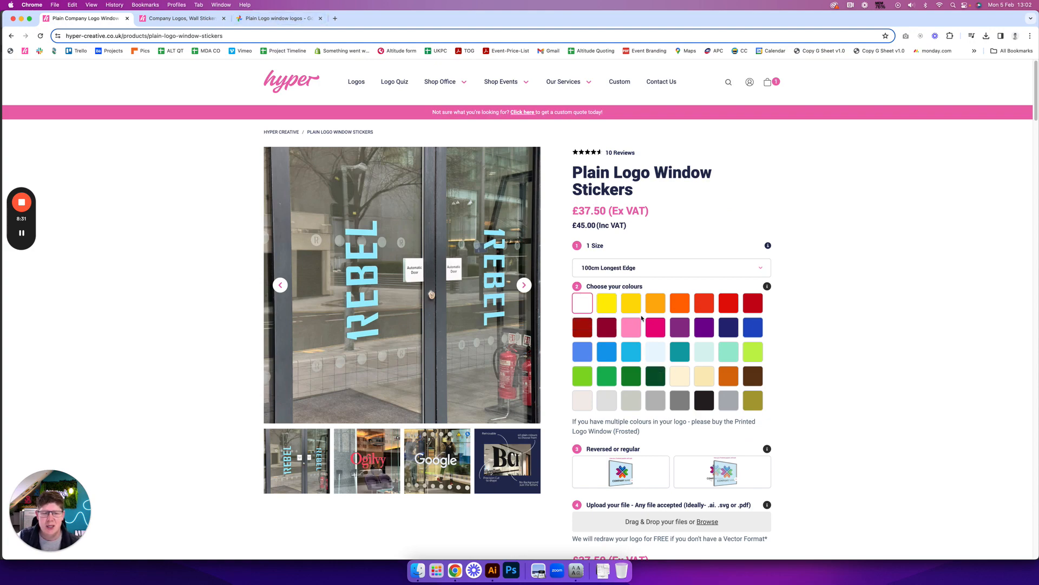
Step: Open the Printed Logo Window Sticker (Frosted), showing 30cm longest edge at £20.84 ex VAT
scroll("down", 3)
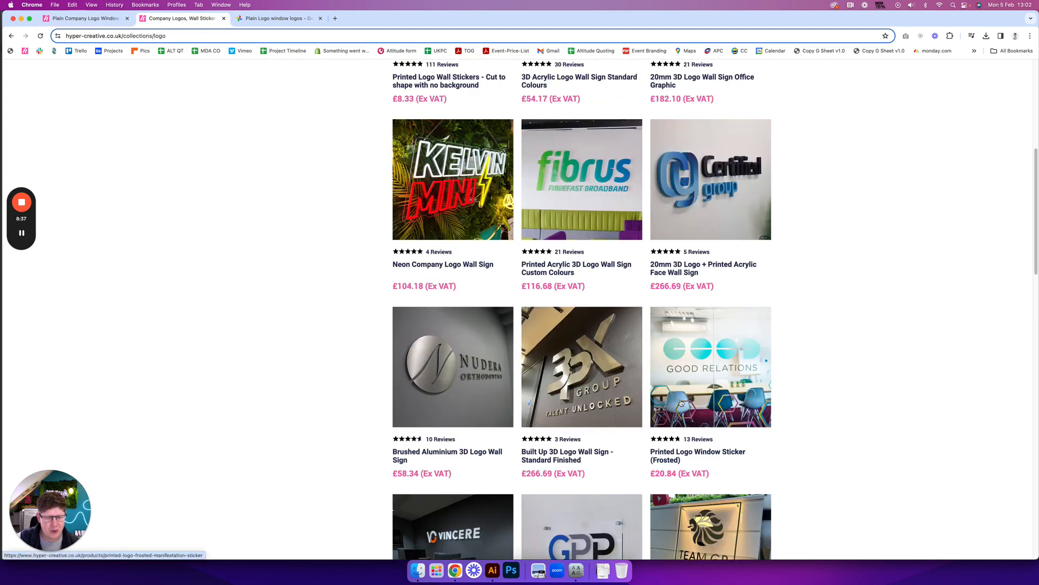
scroll("down", 3)
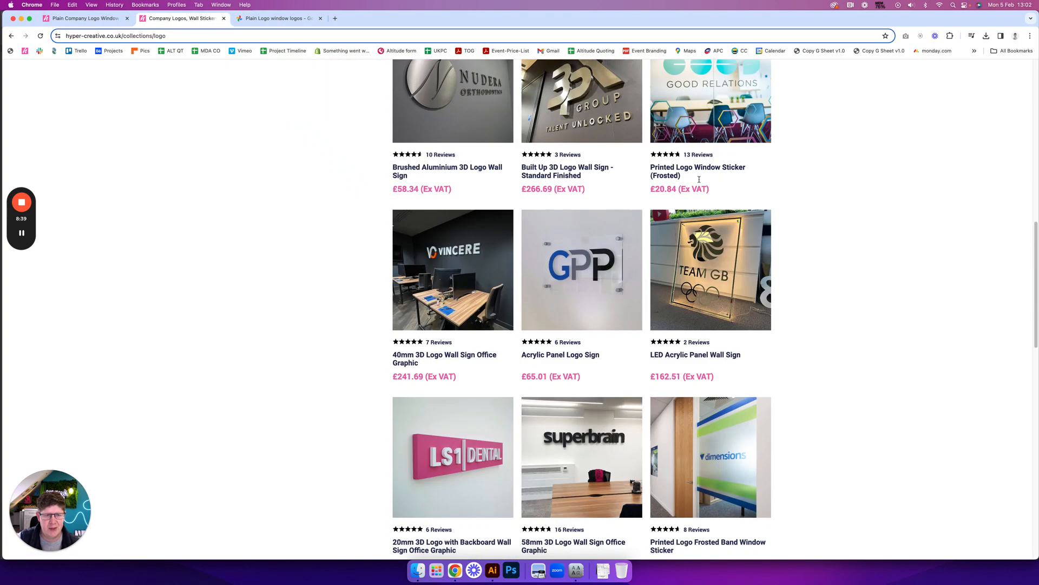
left_click(697, 171)
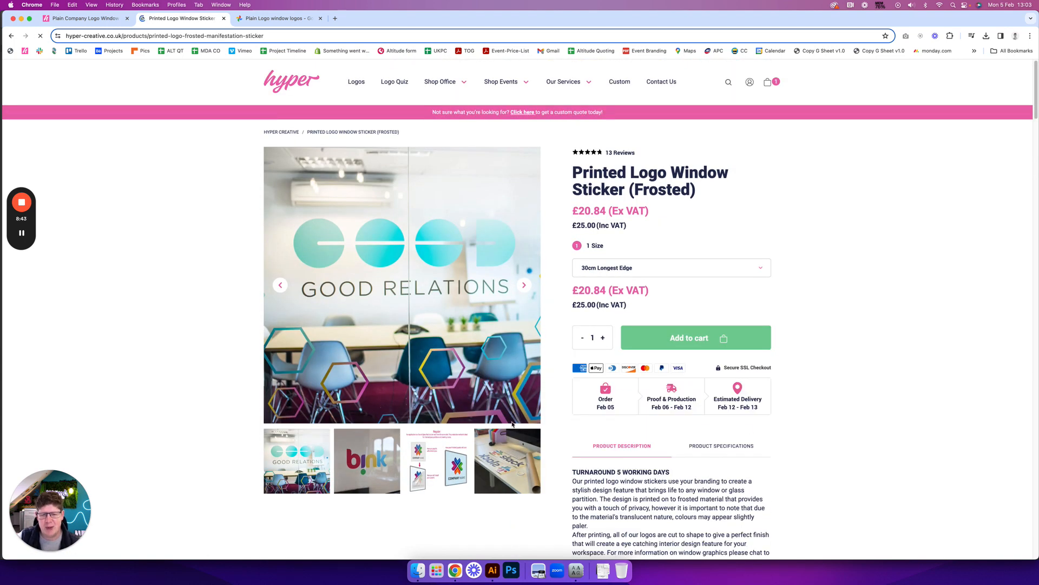
Step: Cycle through the Good Relations, Slack and So Energy photos, ending on the Regular diagram
left_click(523, 284)
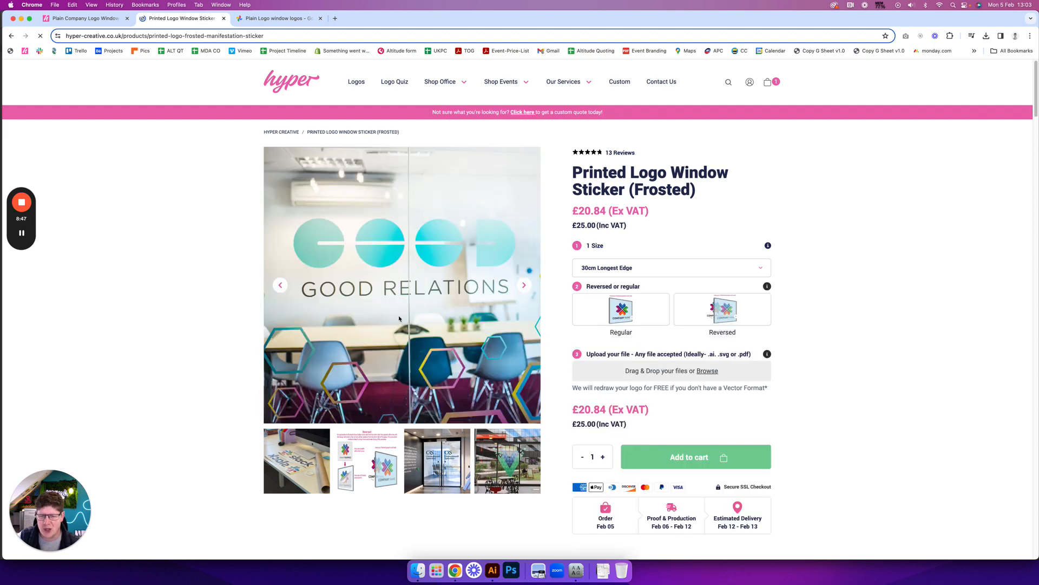
left_click(523, 285)
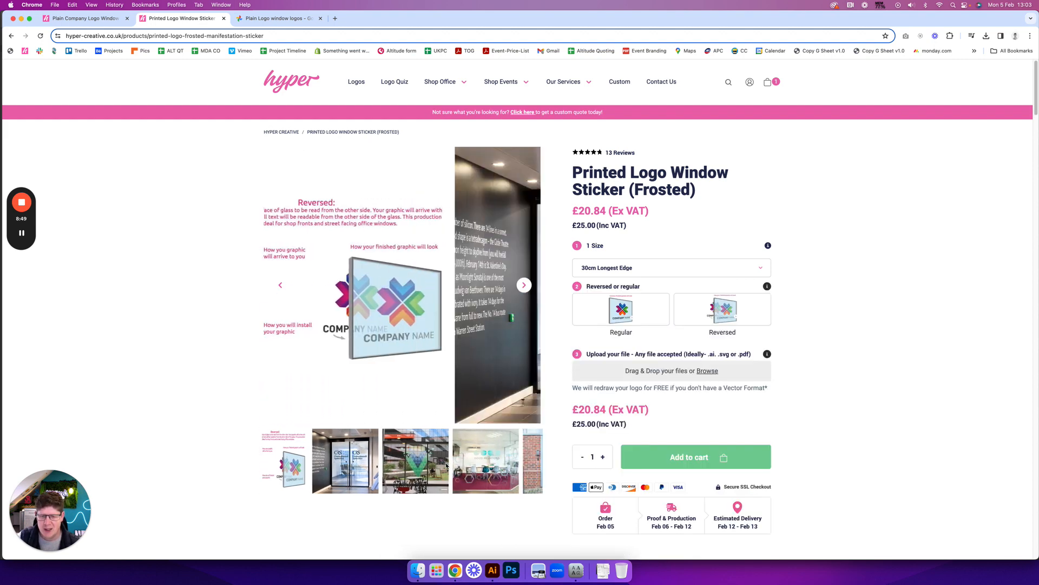
left_click(523, 285)
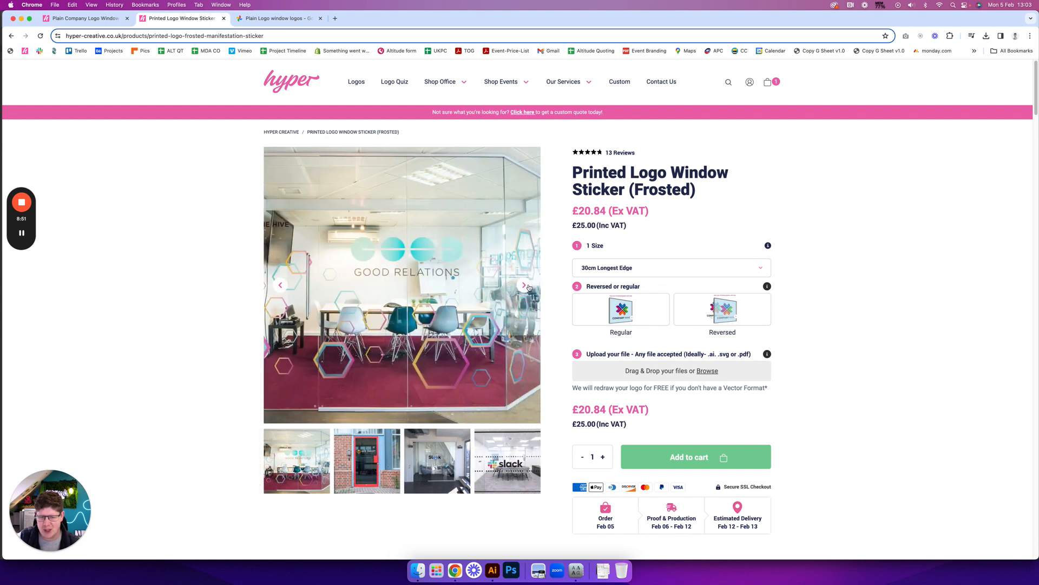
left_click(523, 285)
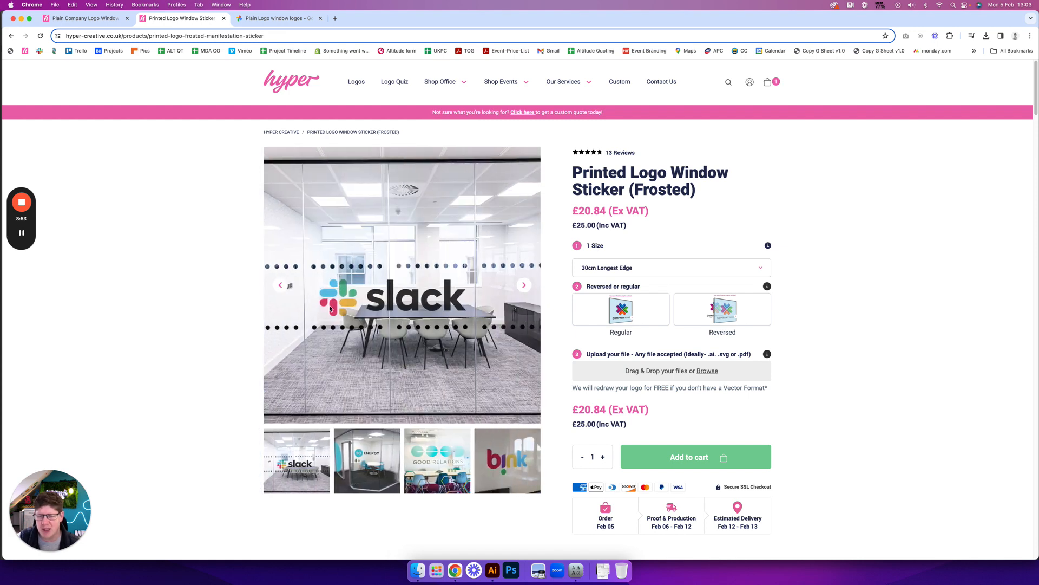
mouse_move(507, 472)
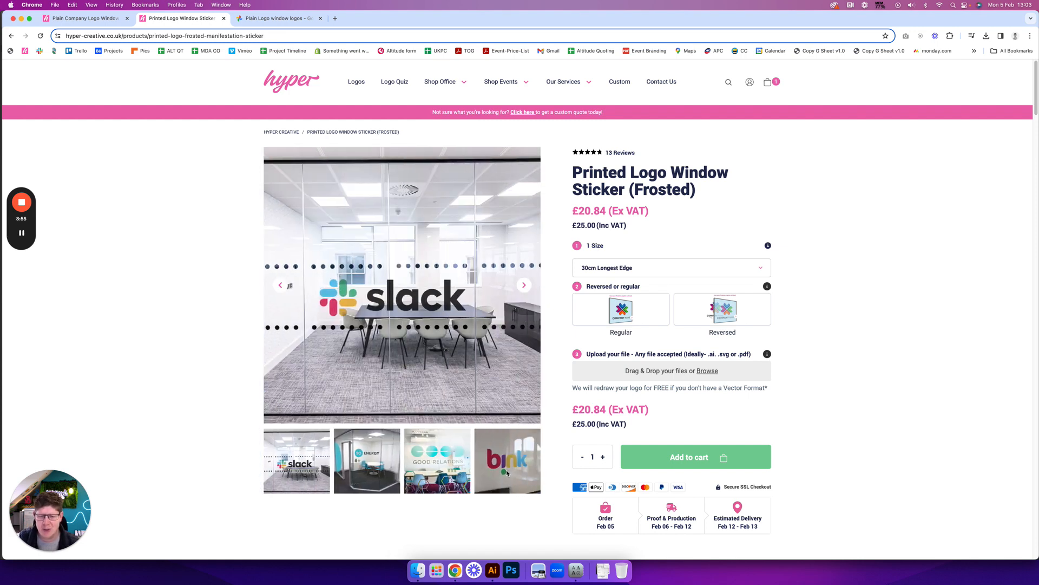
left_click(523, 285)
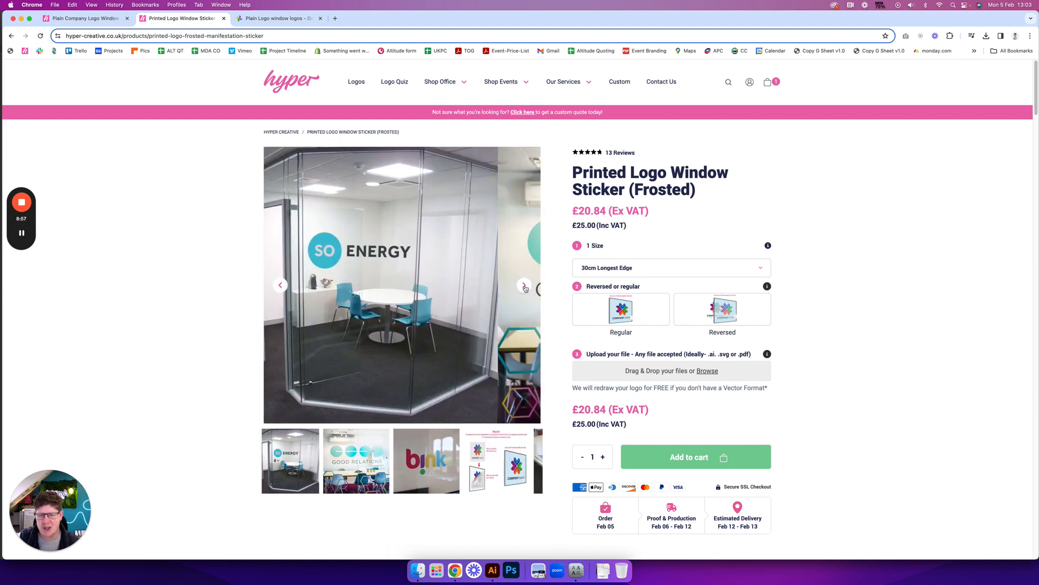
left_click(523, 286)
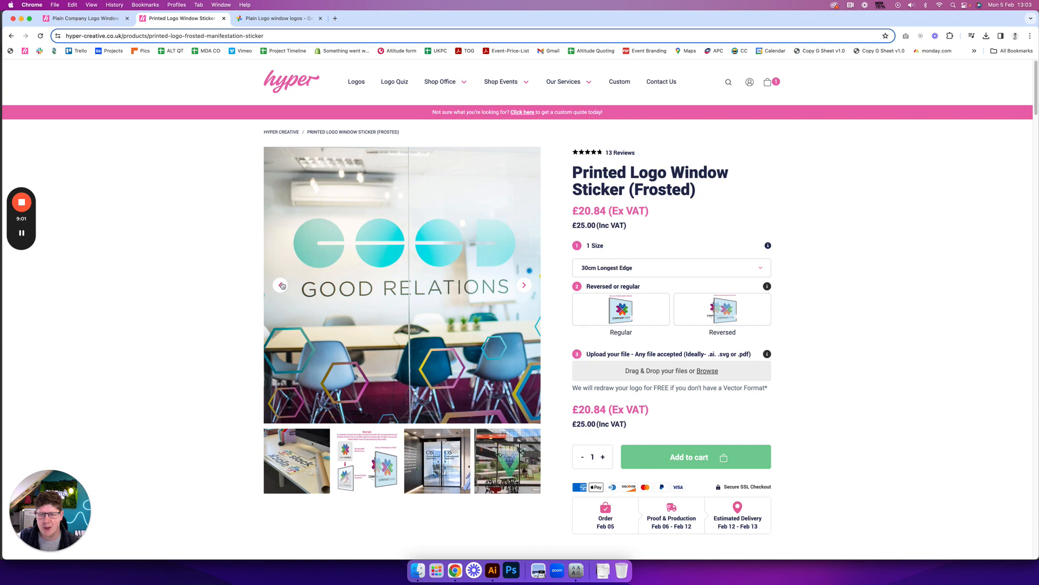
left_click(523, 285)
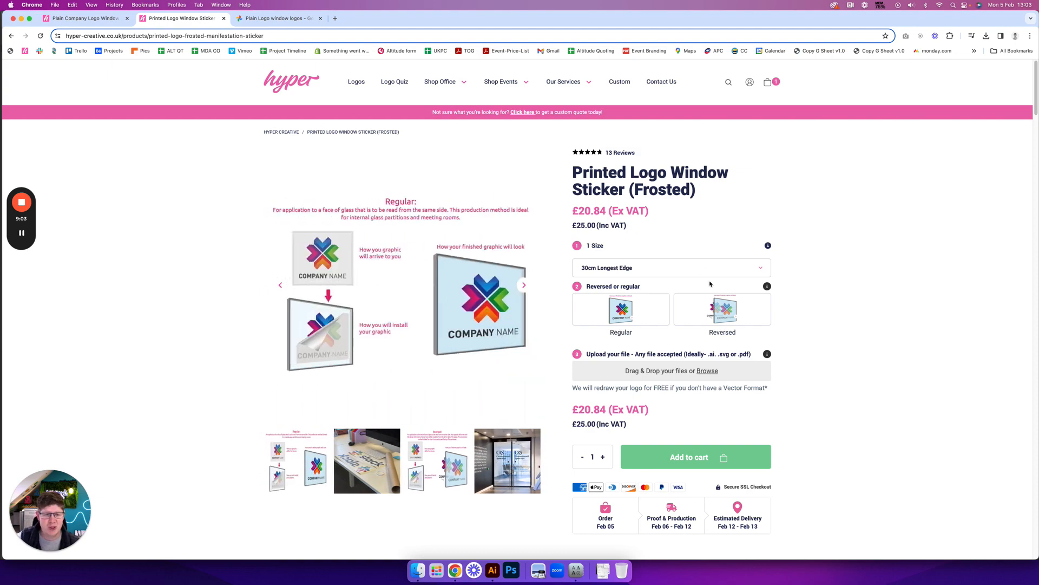
Step: Choose 100cm Longest Edge from the frosted sticker's Size dropdown, making it £50.00 ex VAT
left_click(669, 267)
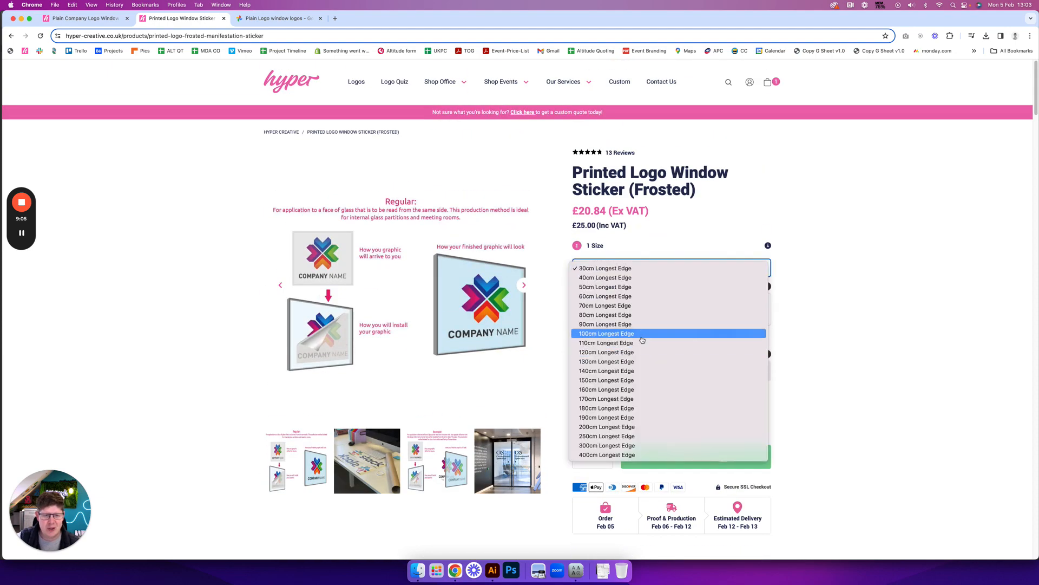
left_click(606, 334)
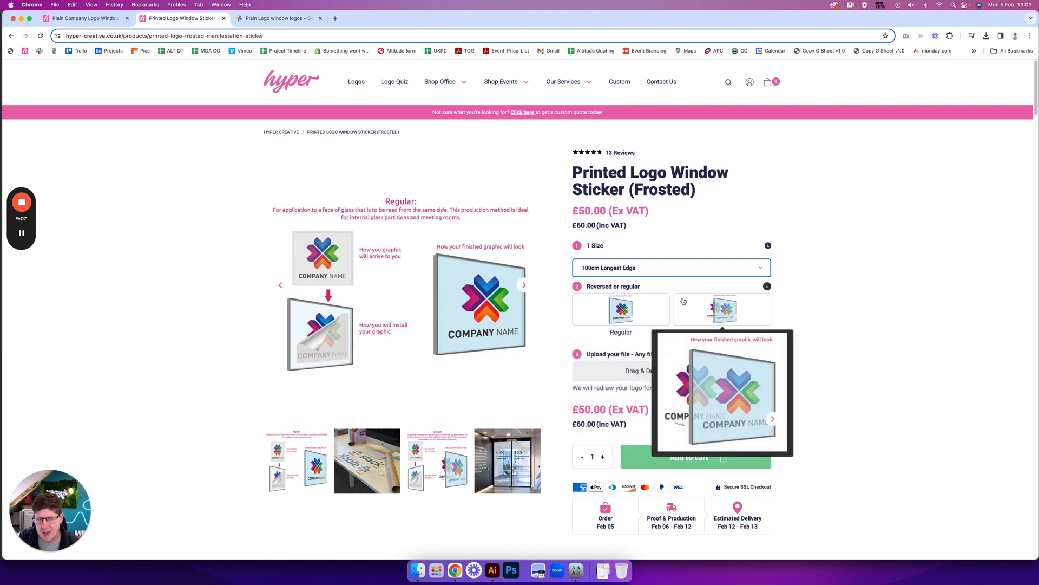
mouse_move(682, 284)
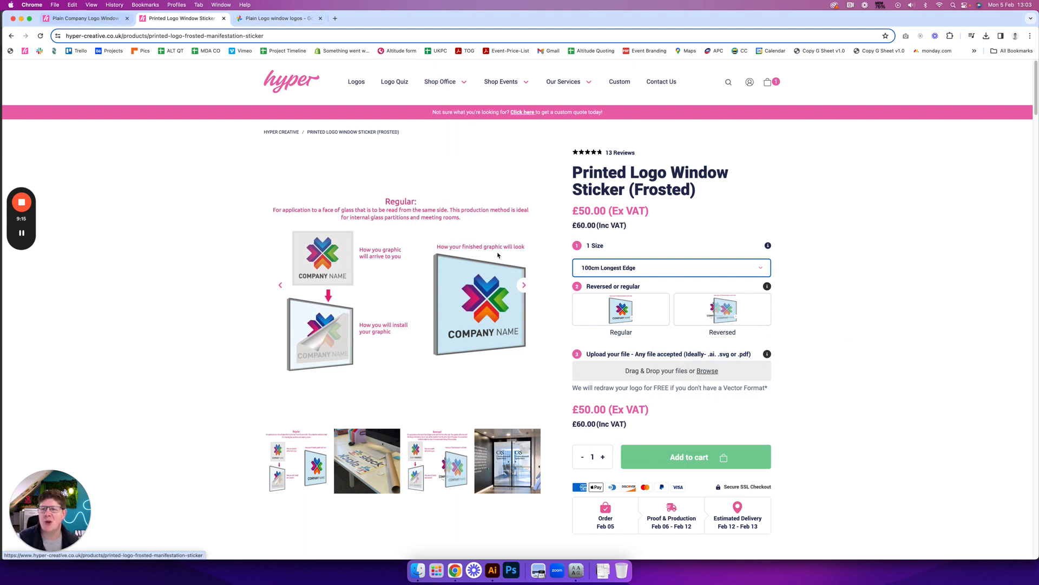
mouse_move(658, 227)
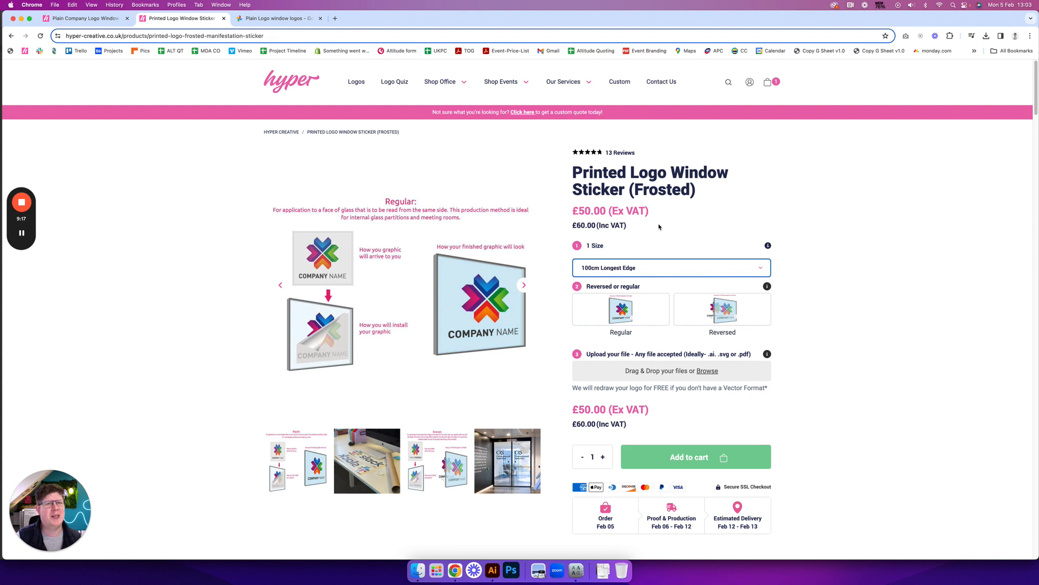
mouse_move(479, 188)
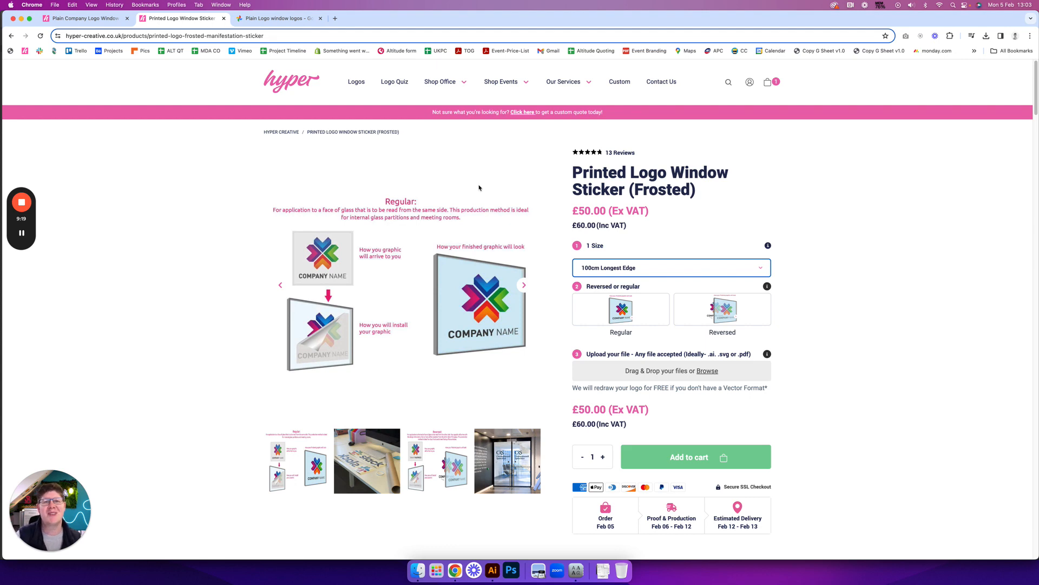